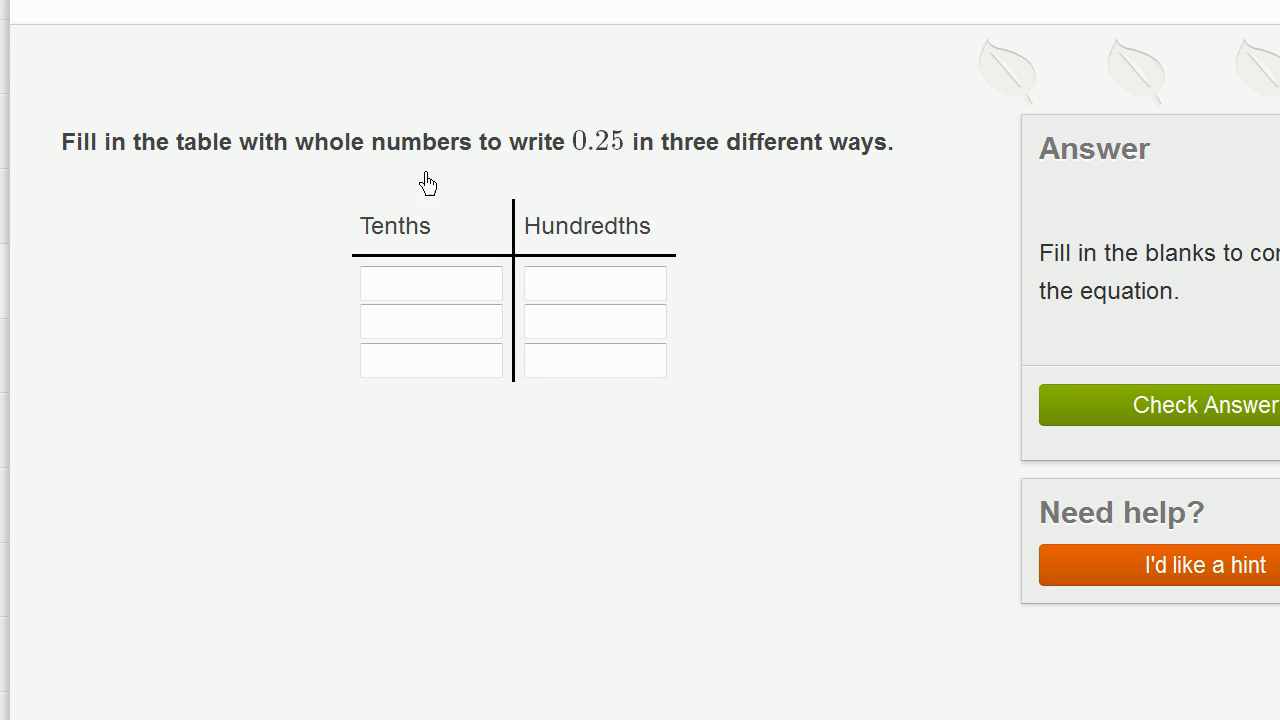
mouse_move(627, 172)
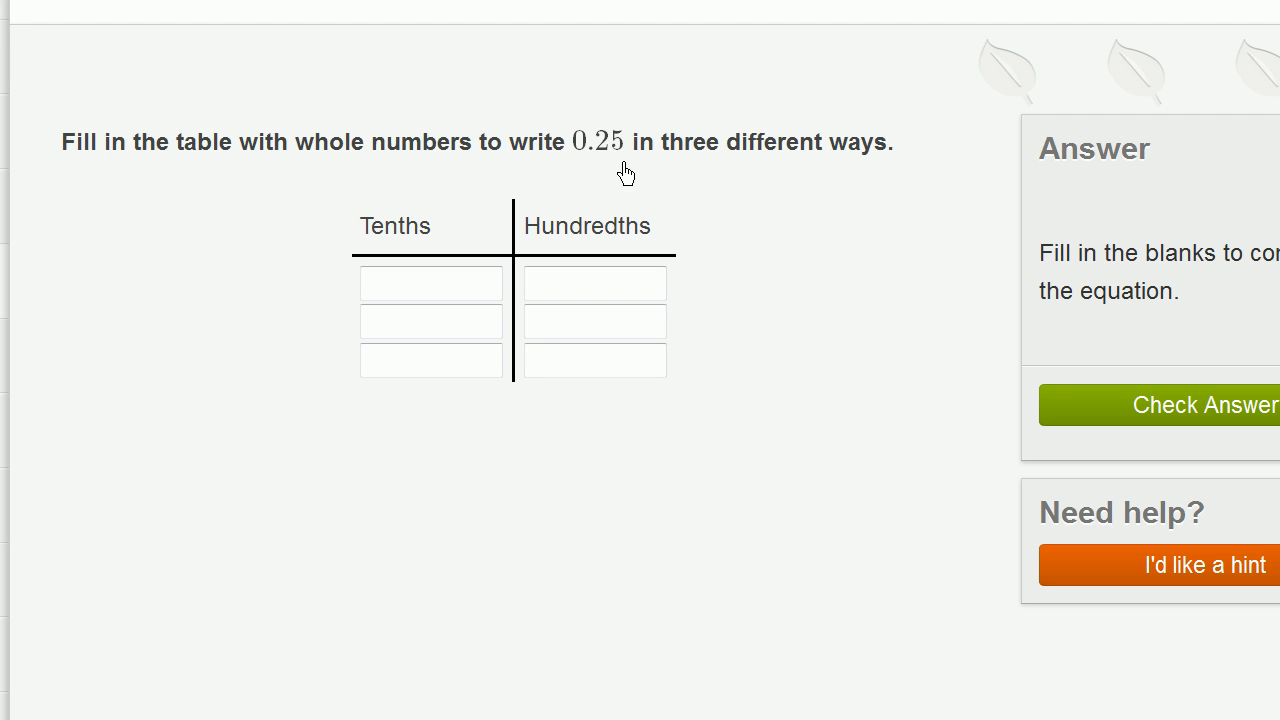
mouse_move(851, 168)
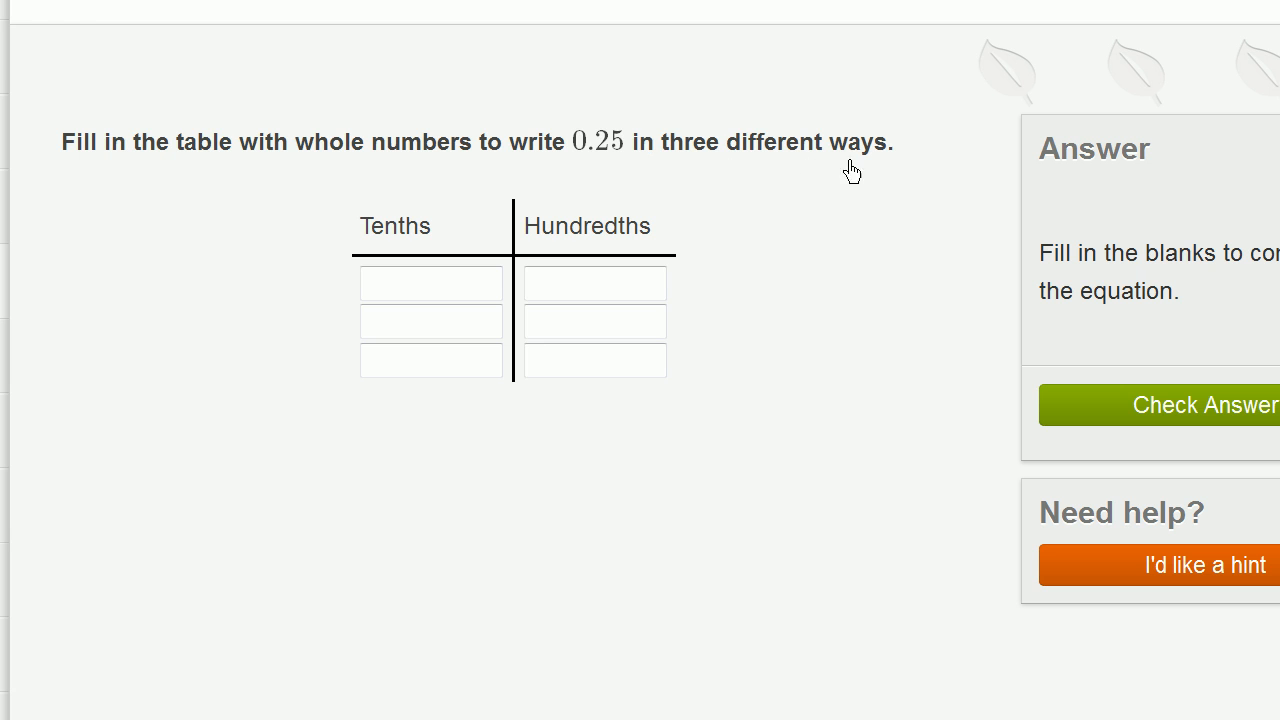
mouse_move(640, 184)
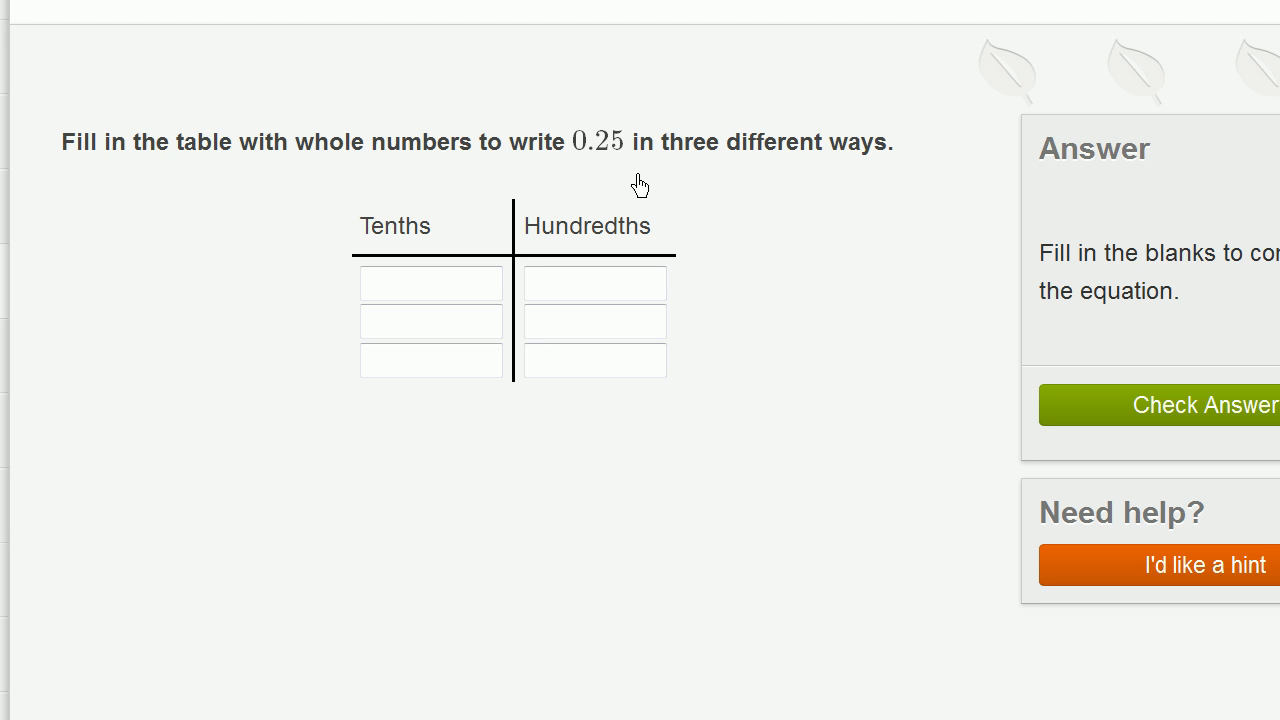
mouse_move(603, 160)
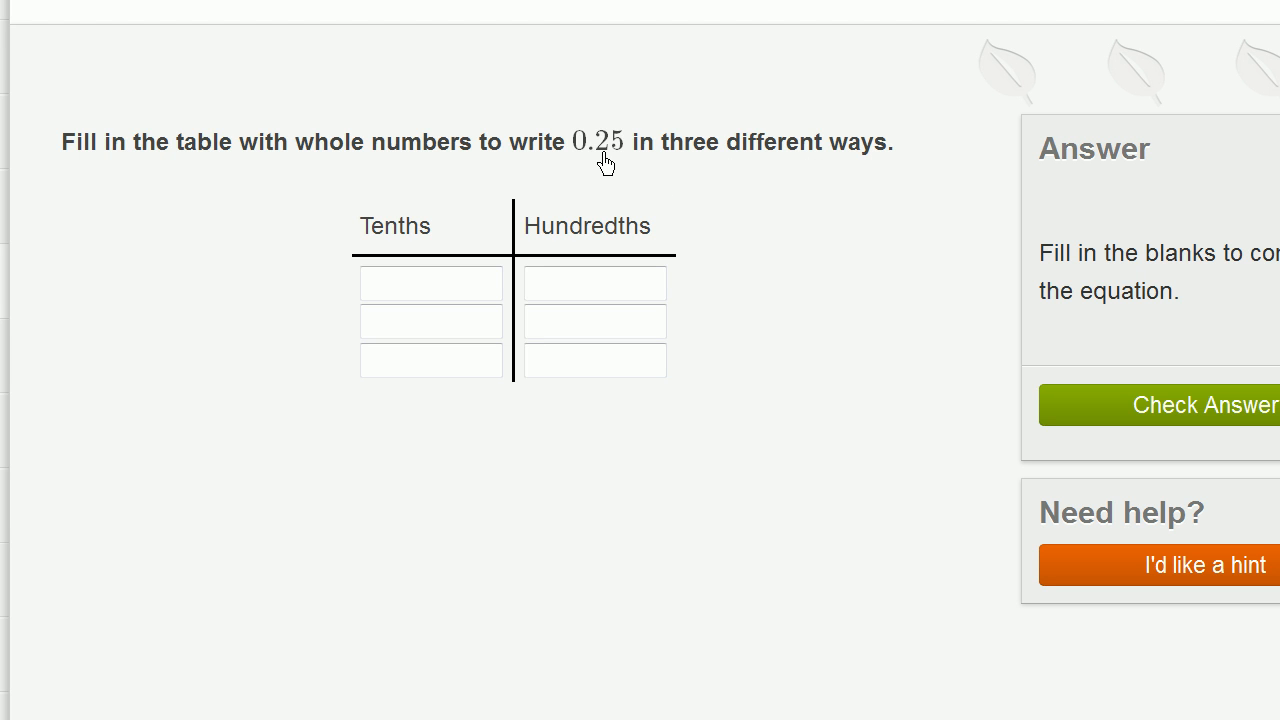
mouse_move(459, 268)
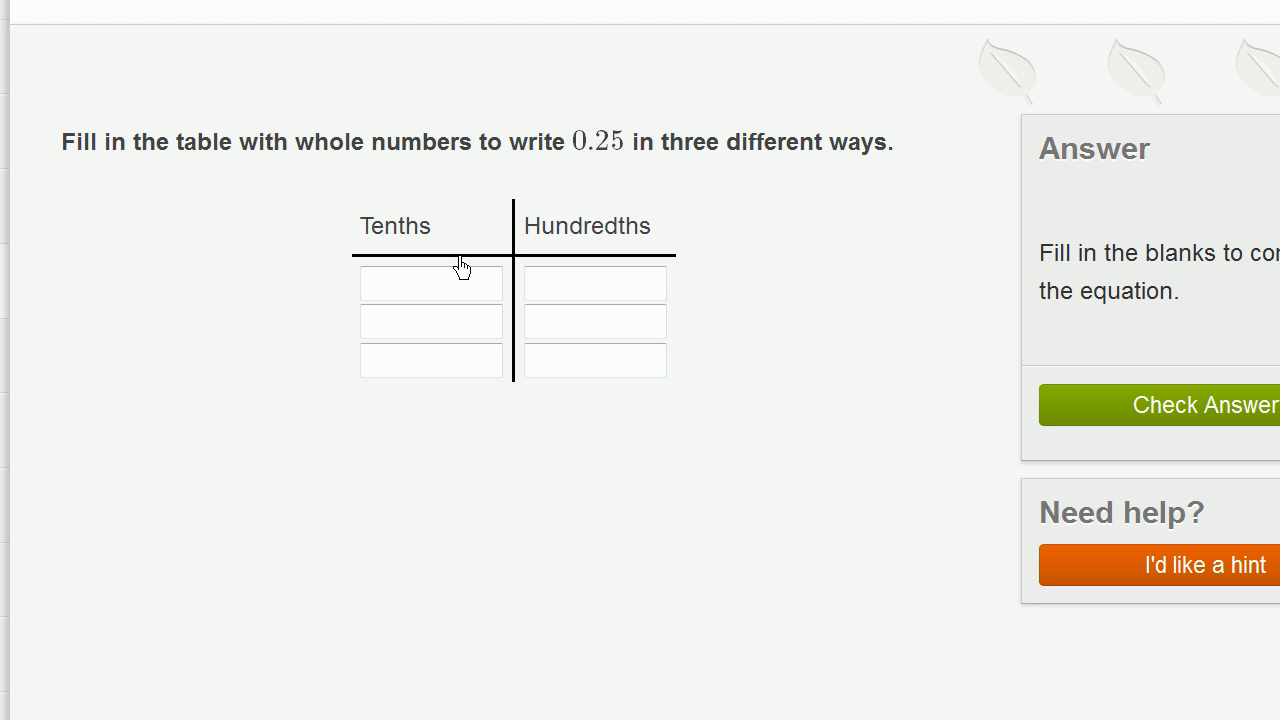
Step: Enter 2 tenths and 5 hundredths in the first row, then move to row two
type("2")
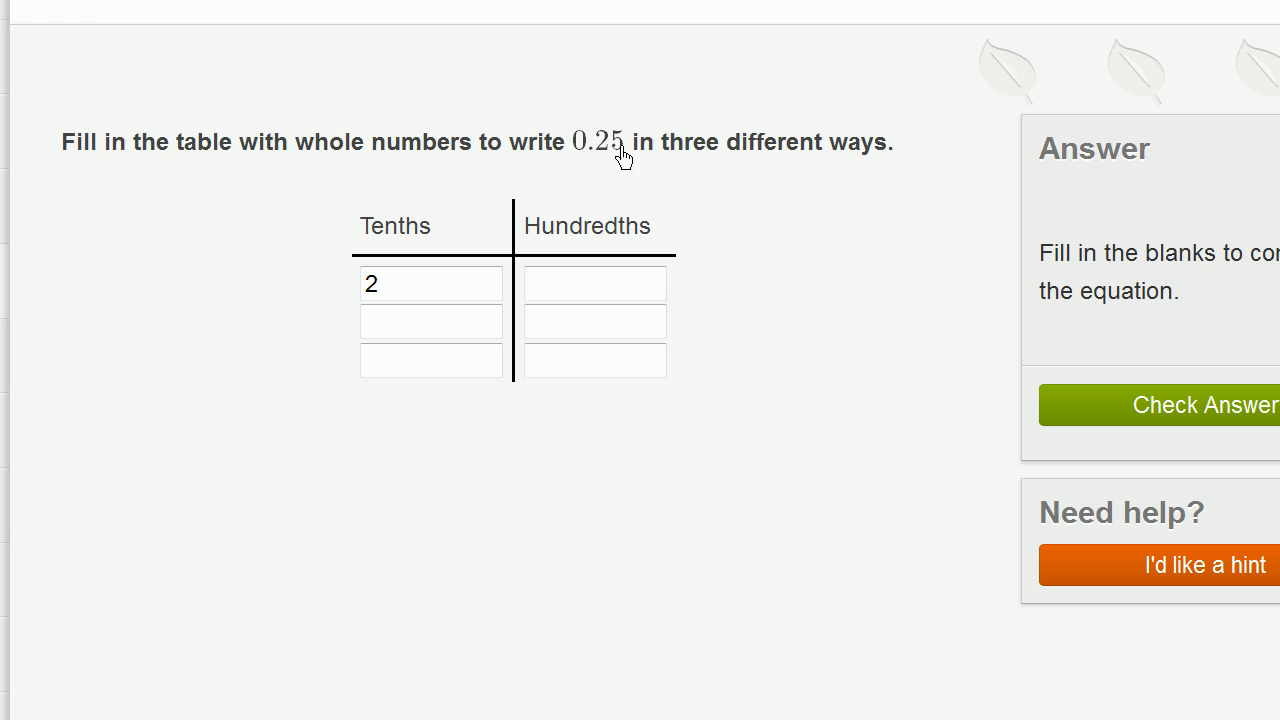
left_click(594, 283)
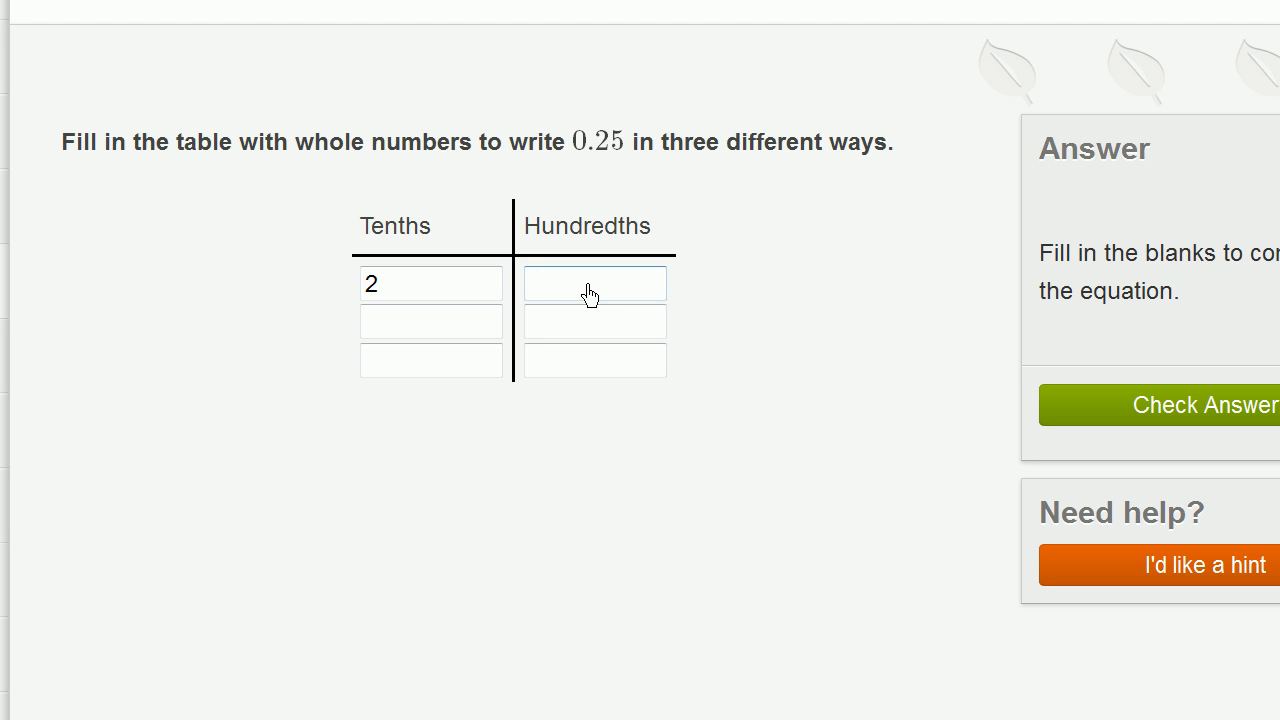
type("5")
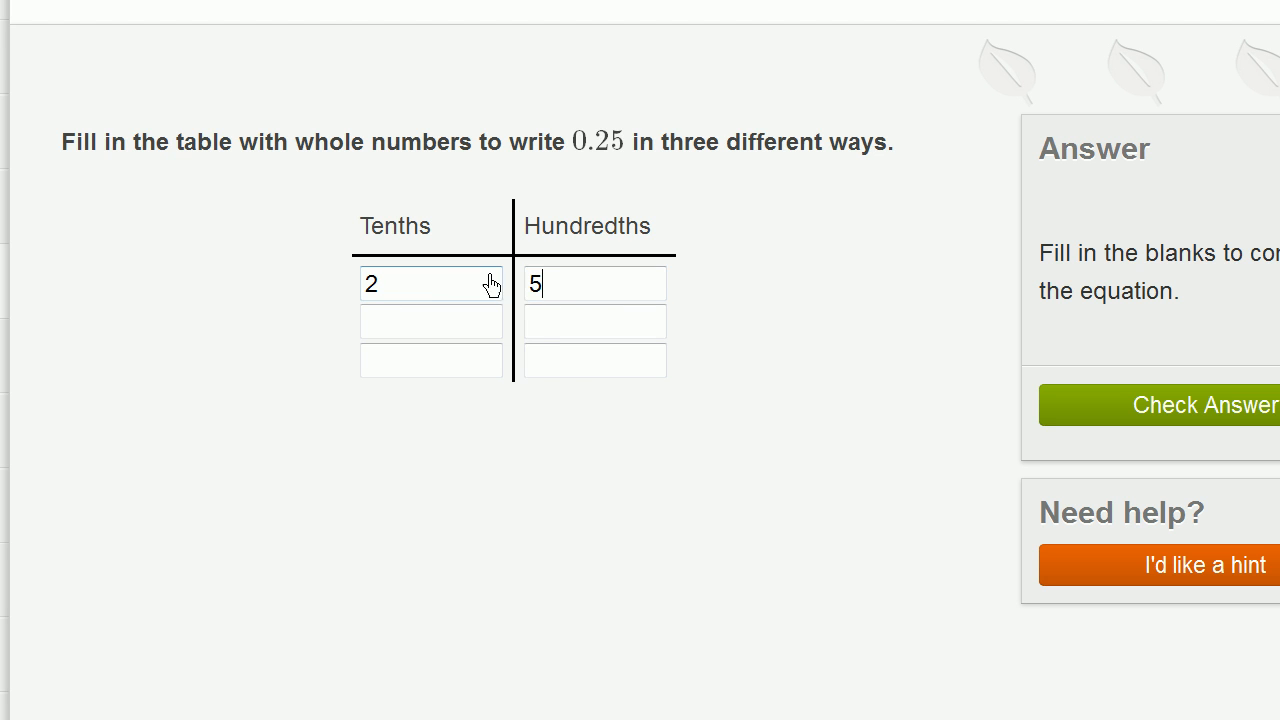
left_click(431, 321)
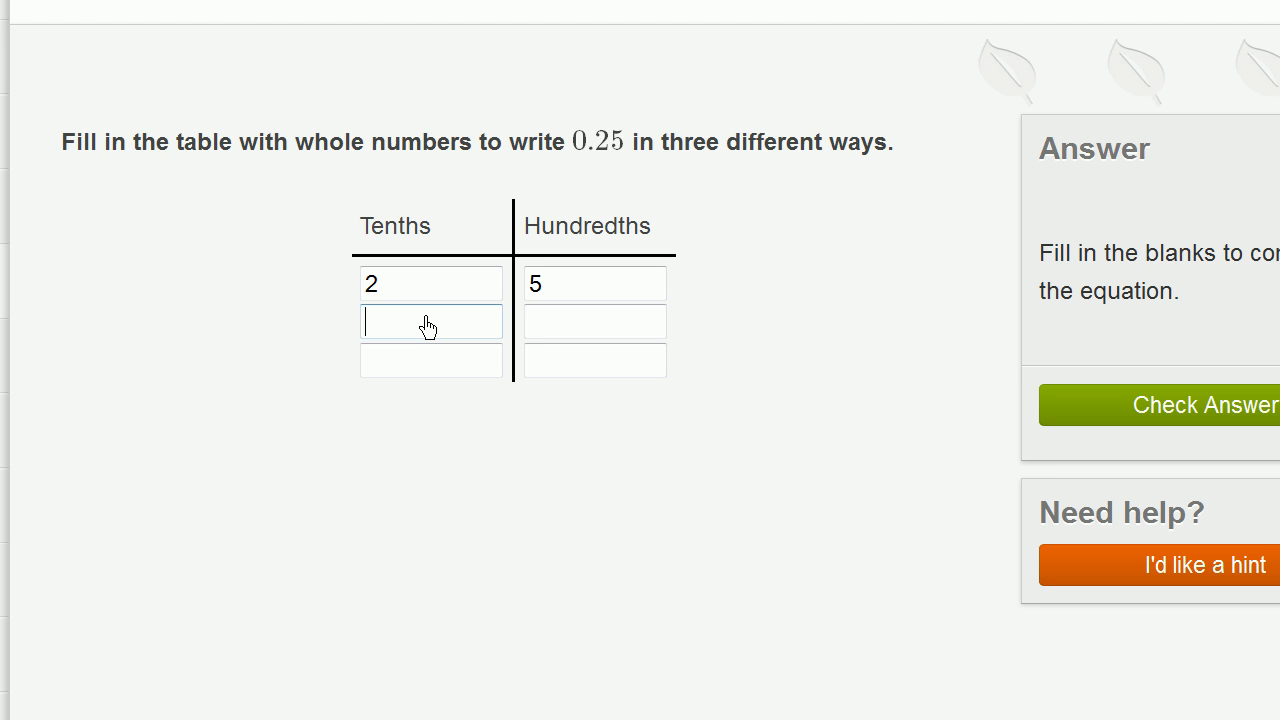
Step: Enter 1 tenth and 15 hundredths in the second row, then move to row three
type("1")
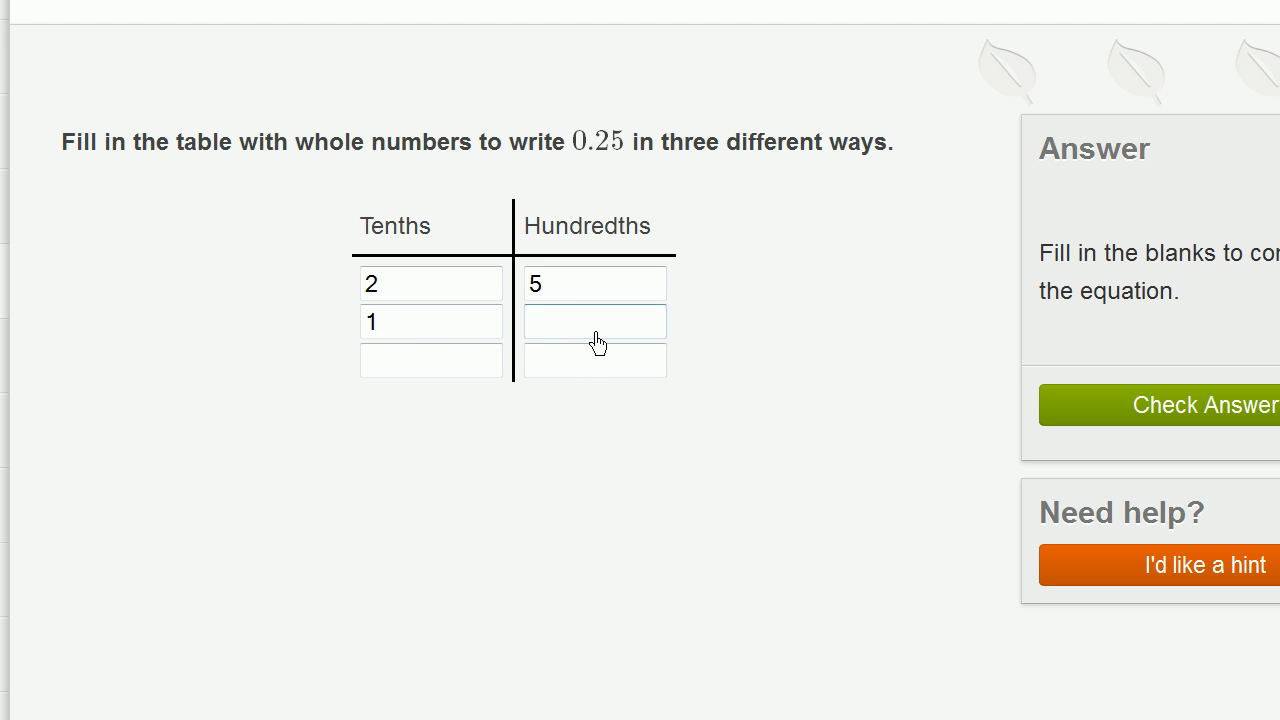
left_click(430, 321)
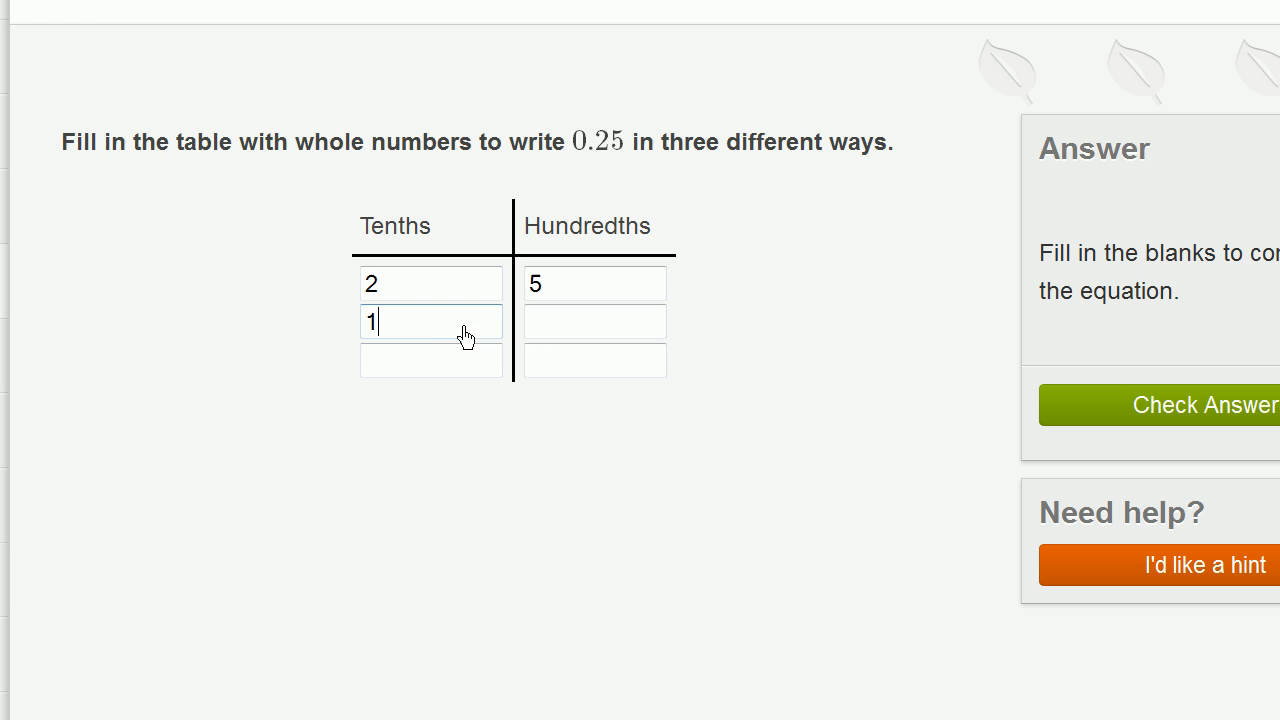
mouse_move(430, 338)
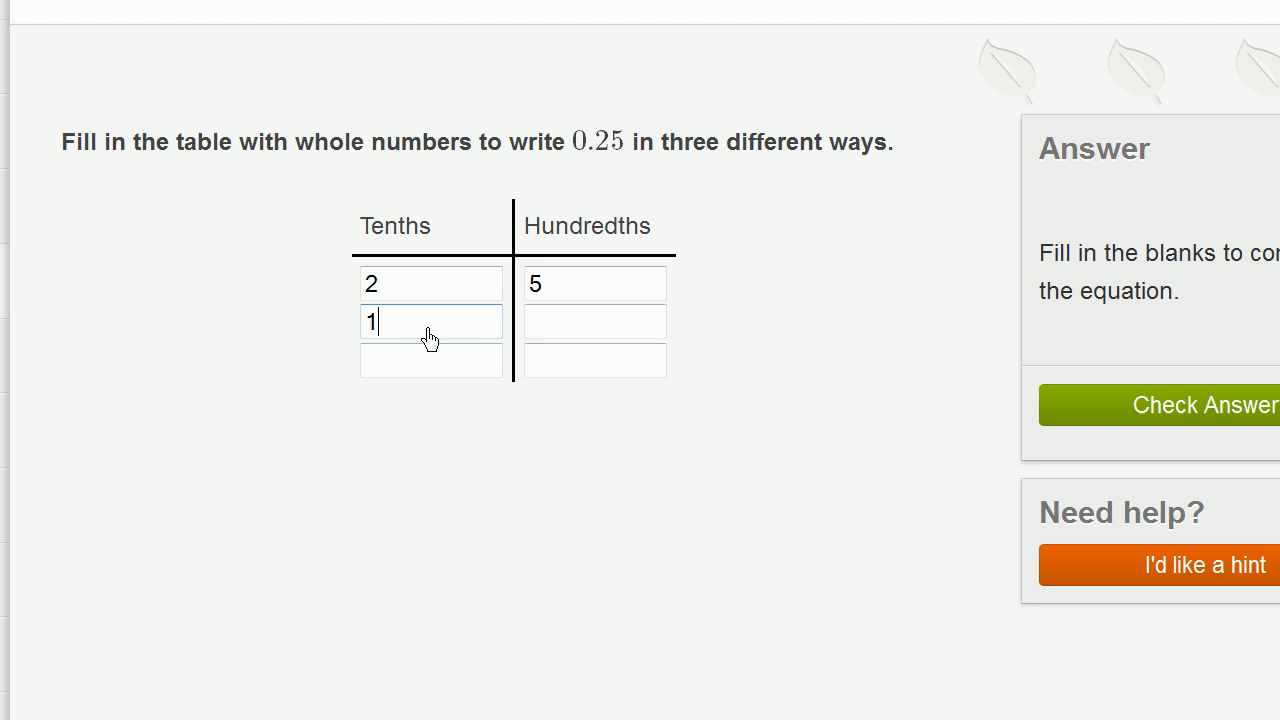
mouse_move(392, 335)
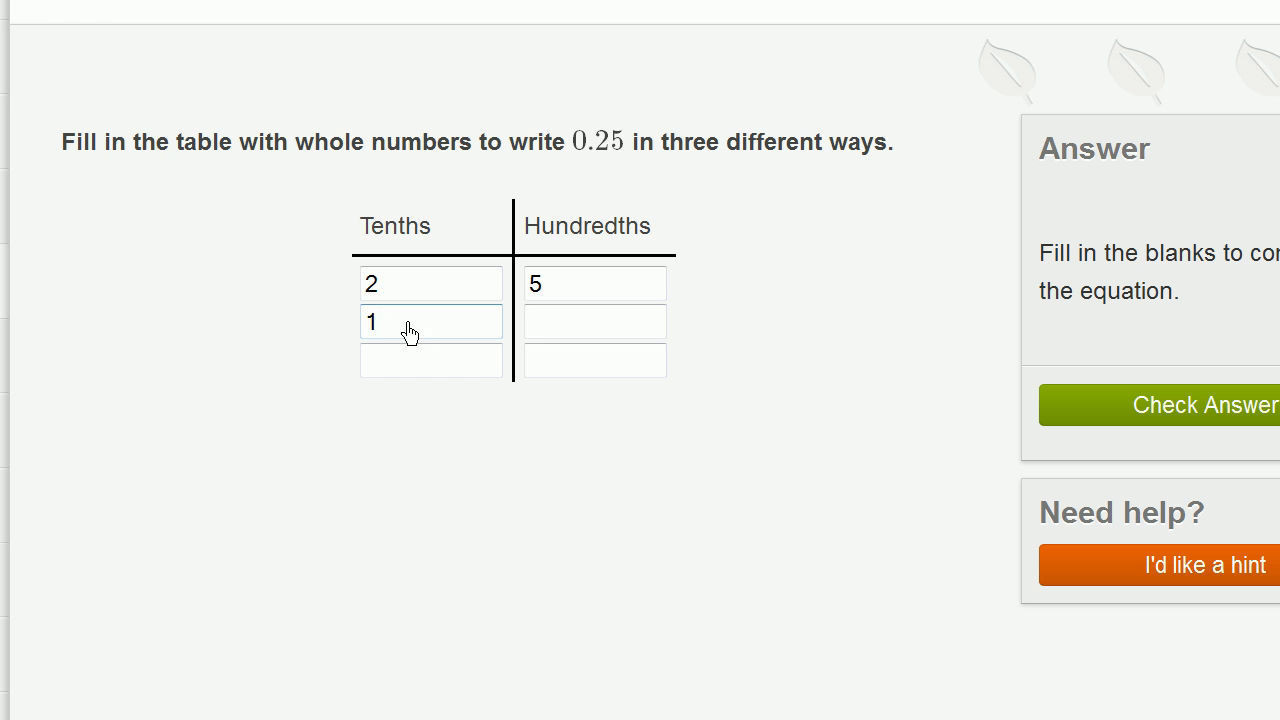
left_click(594, 321)
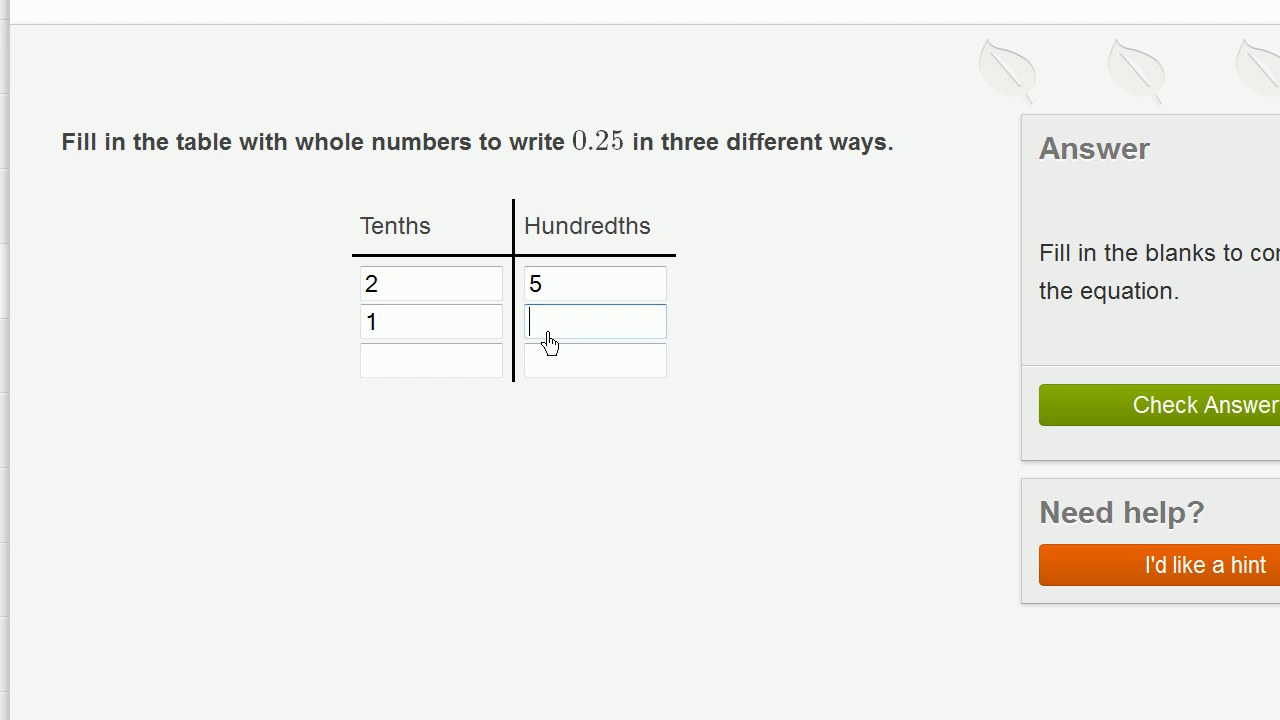
type("15")
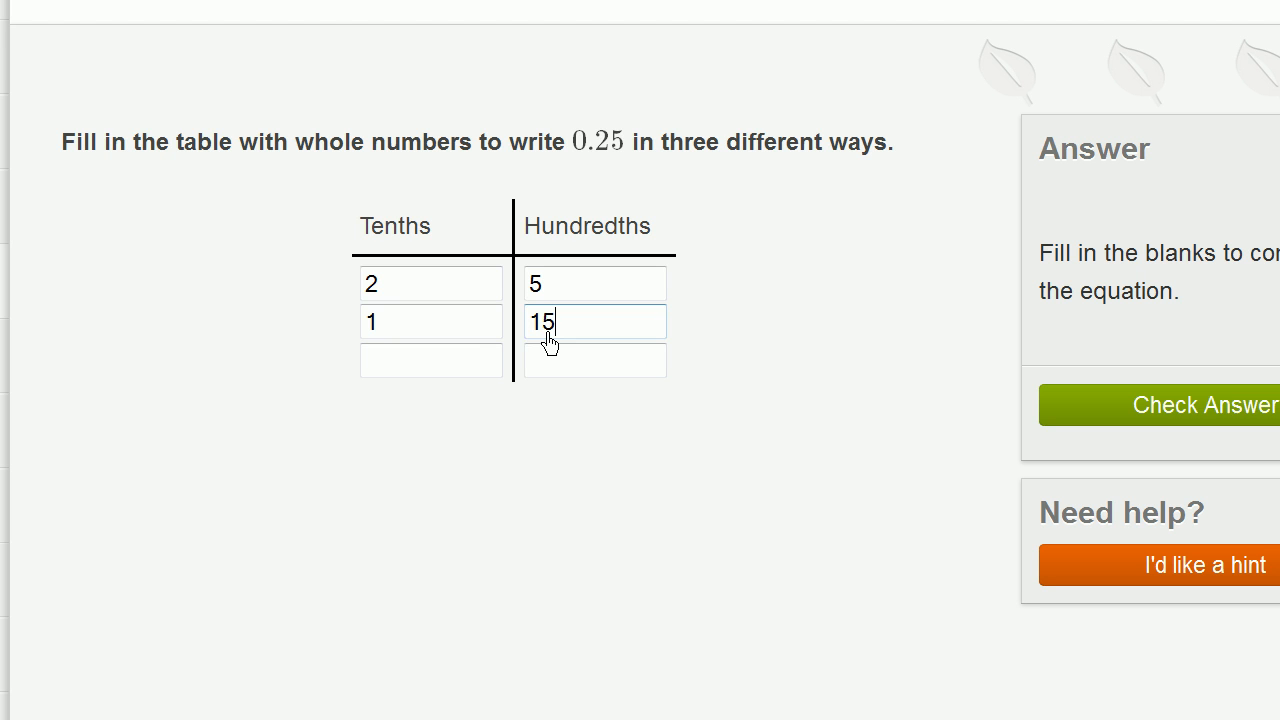
left_click(430, 321)
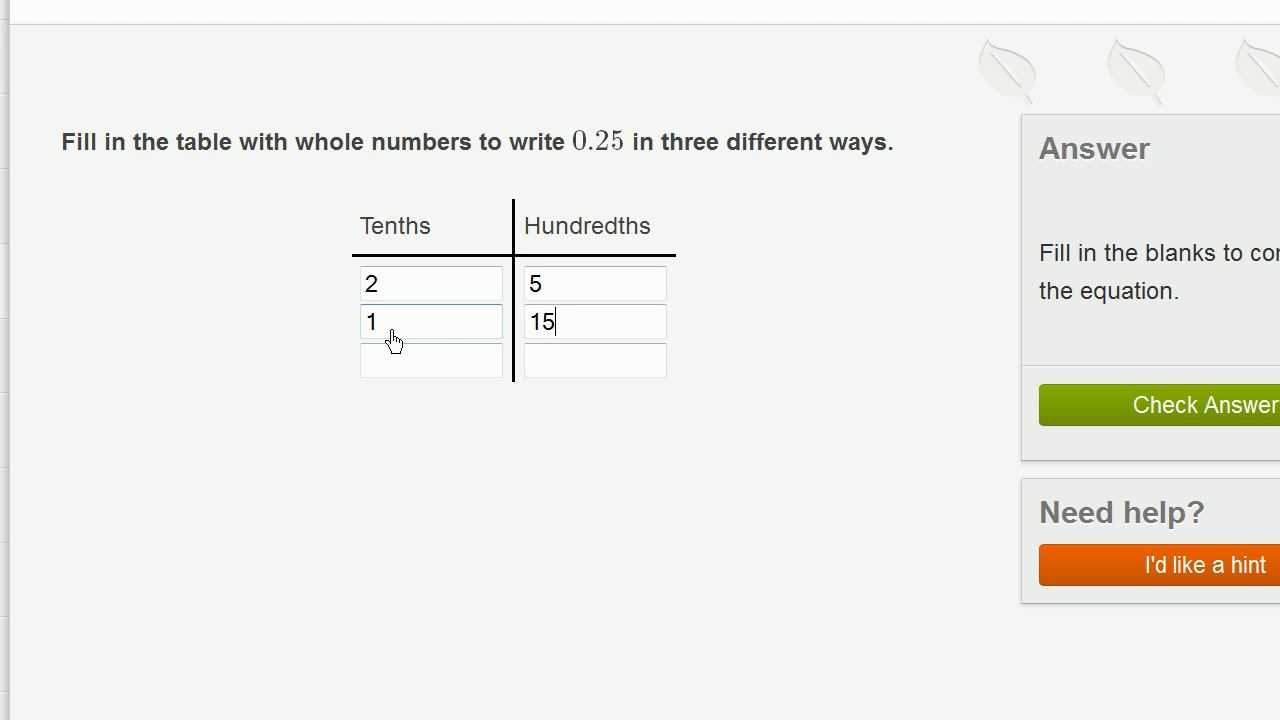
left_click(594, 321)
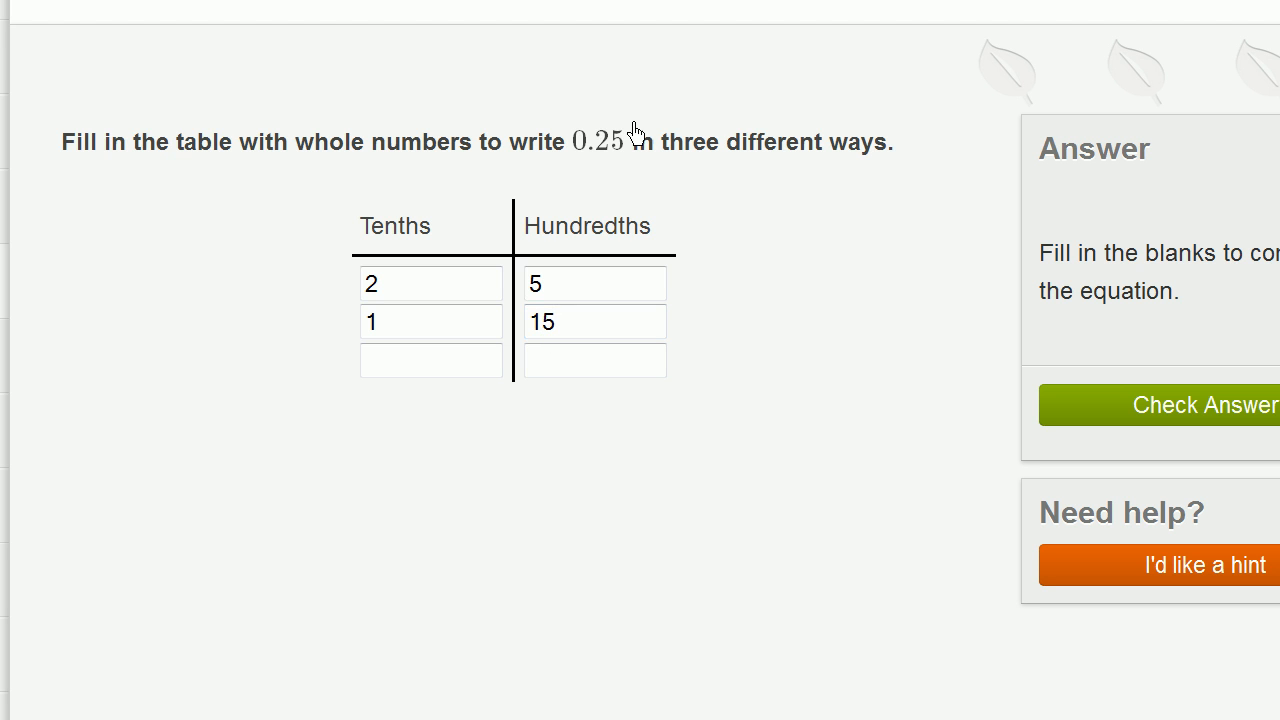
left_click(431, 321)
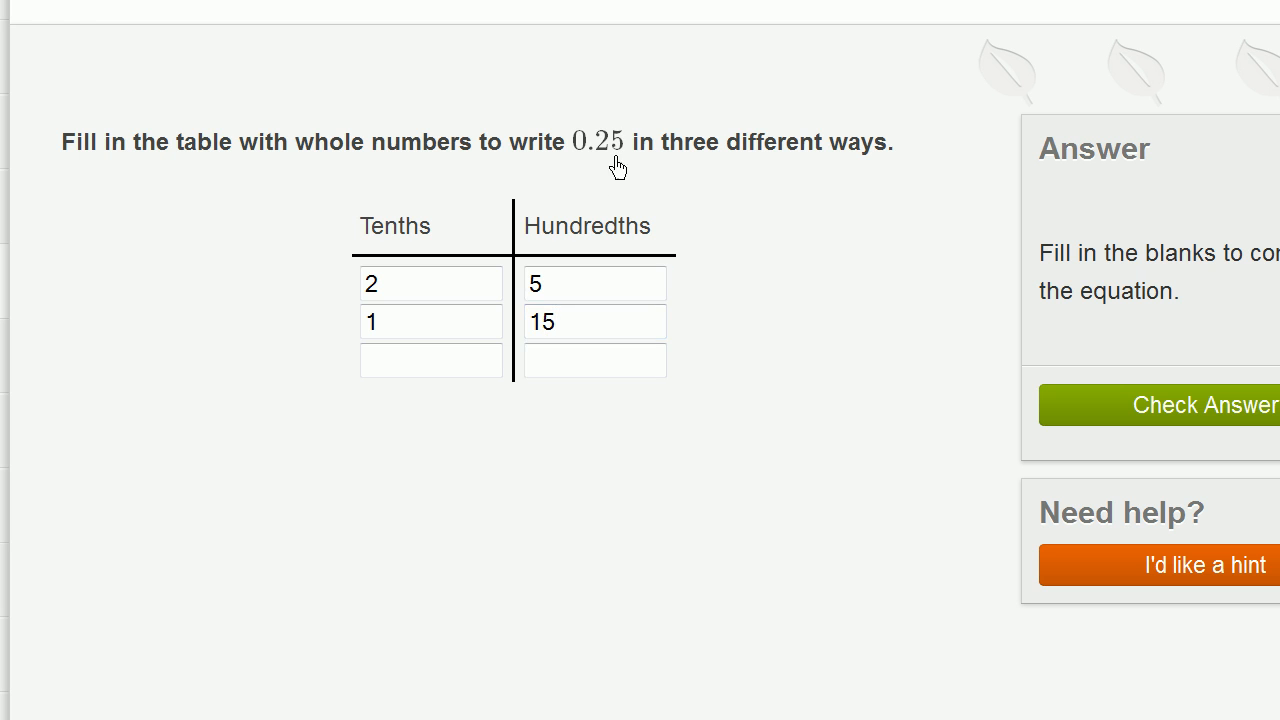
left_click(431, 360)
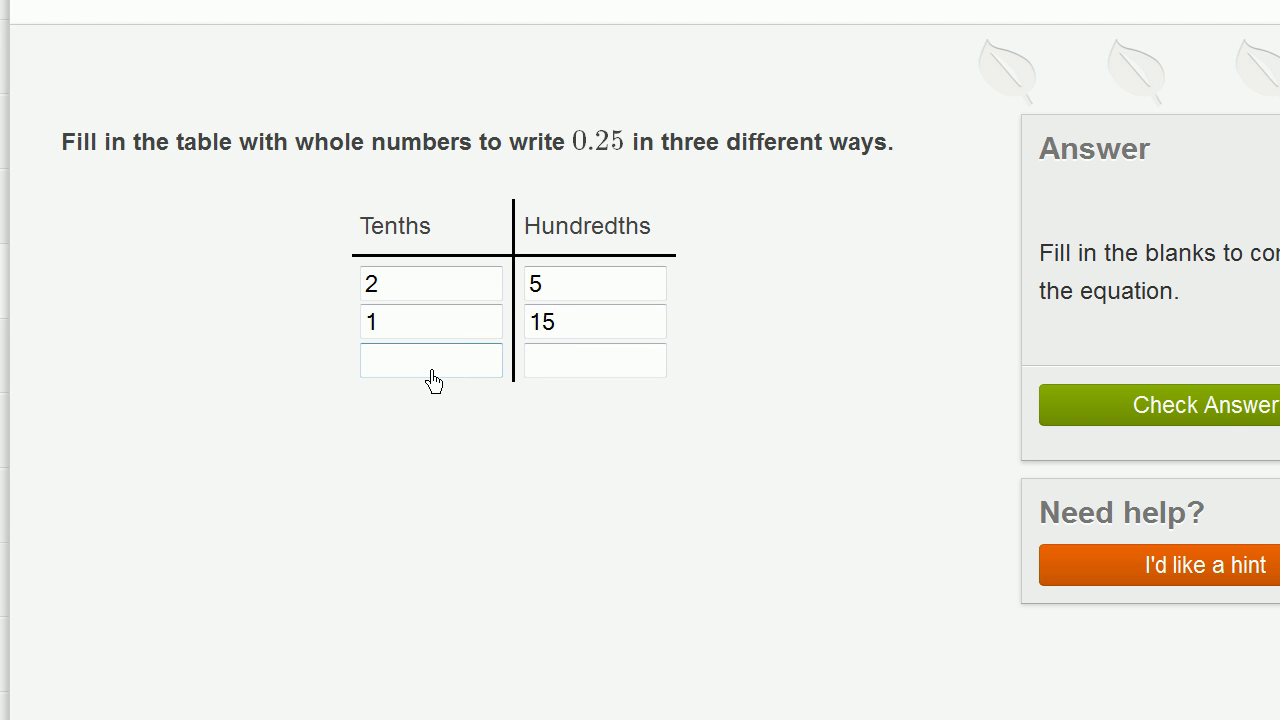
Step: Enter 0 tenths and 25 hundredths in the third row to finish writing 0.25
type("0")
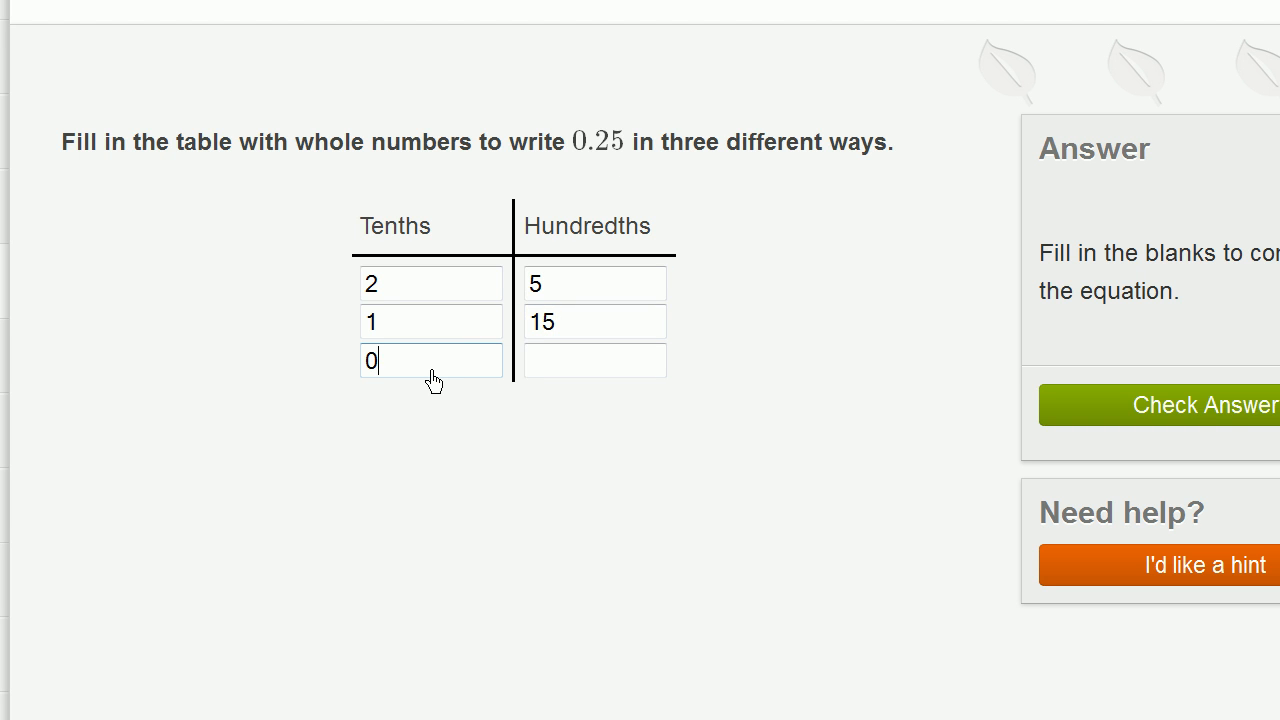
left_click(594, 360)
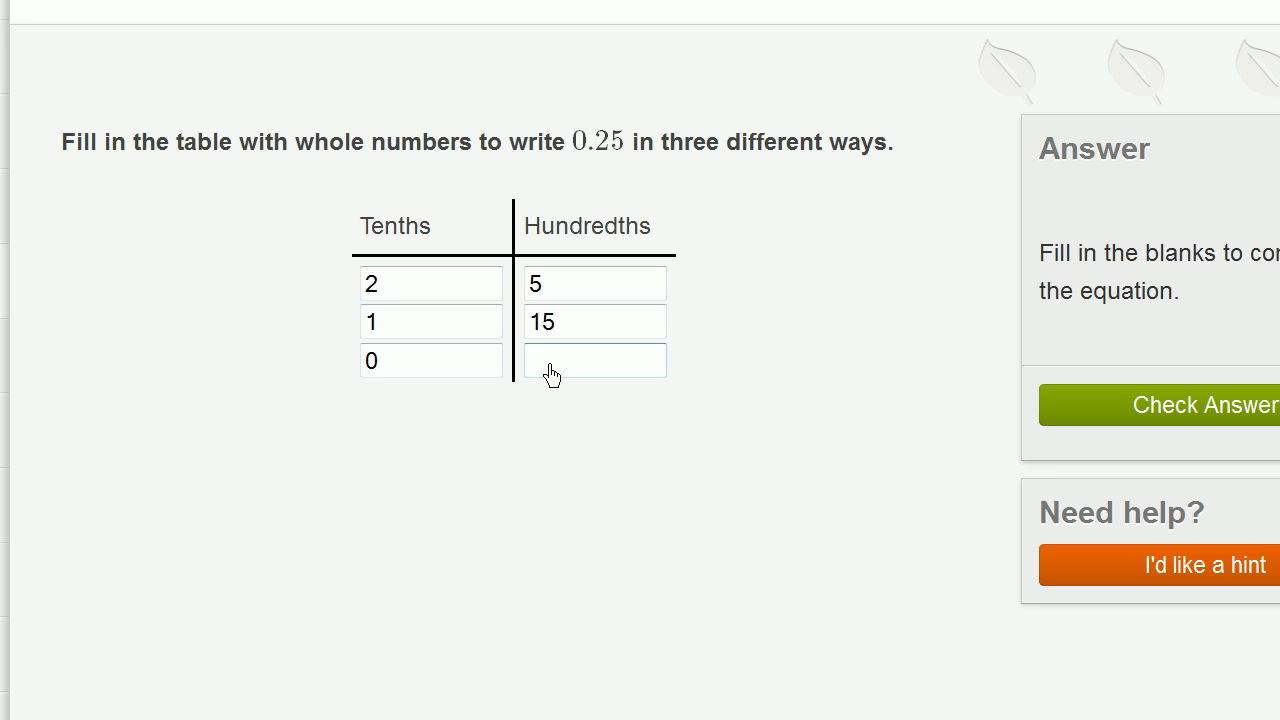
type("25")
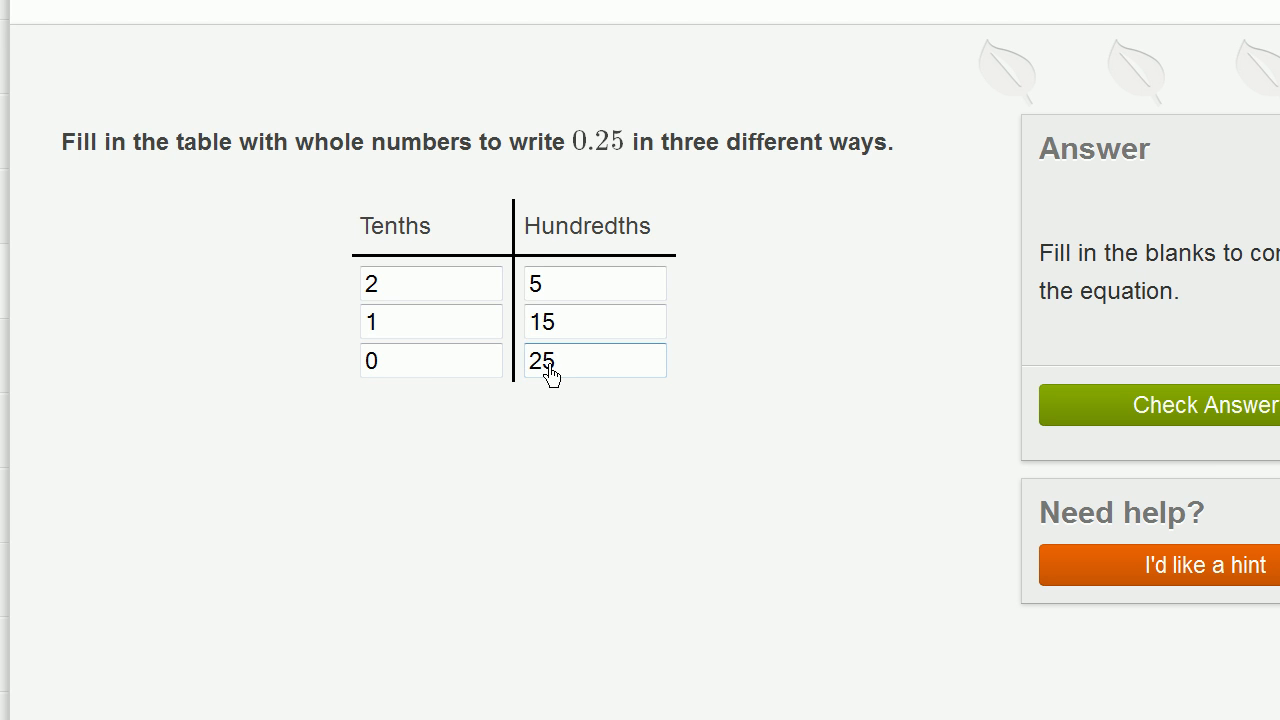
left_click(430, 284)
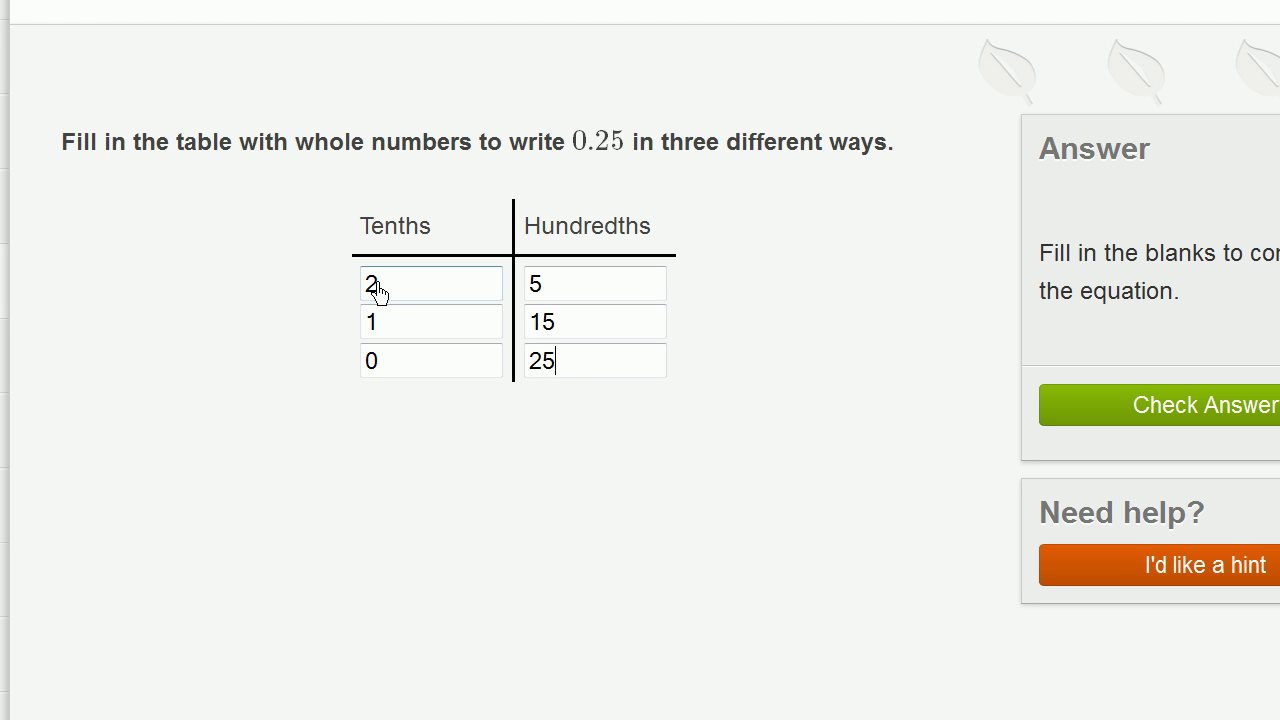
left_click(594, 360)
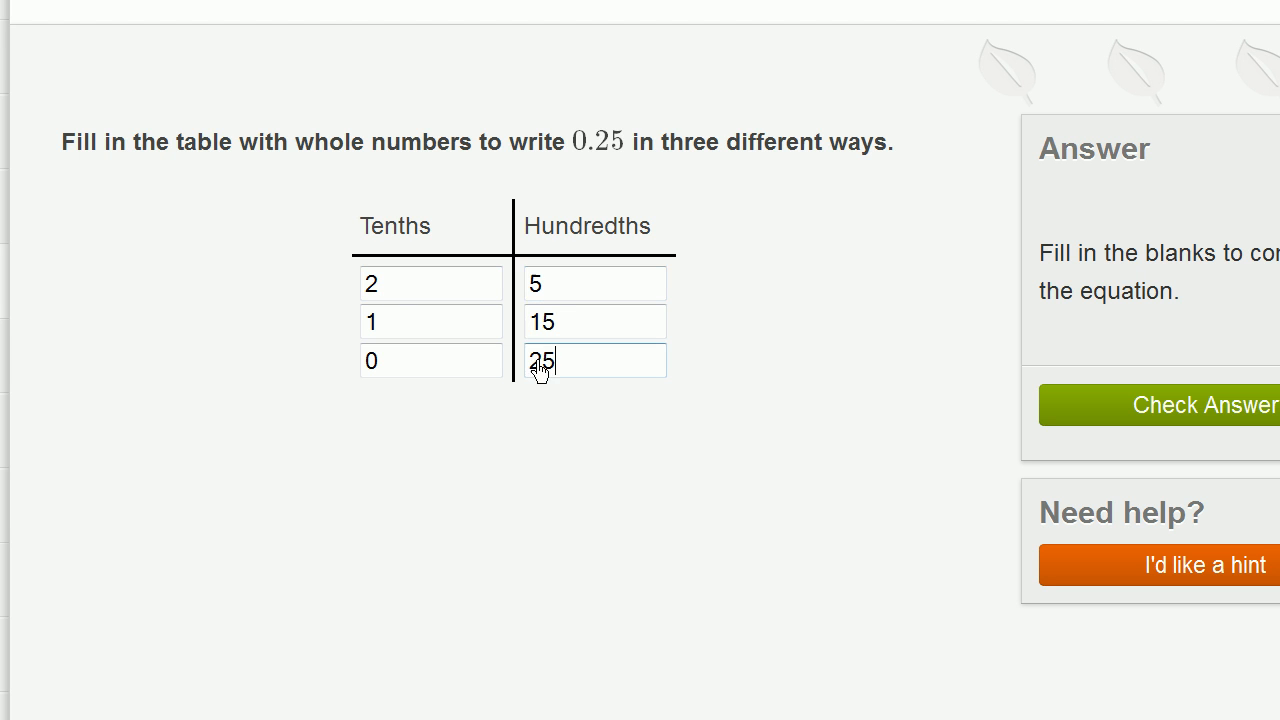
mouse_move(1040, 423)
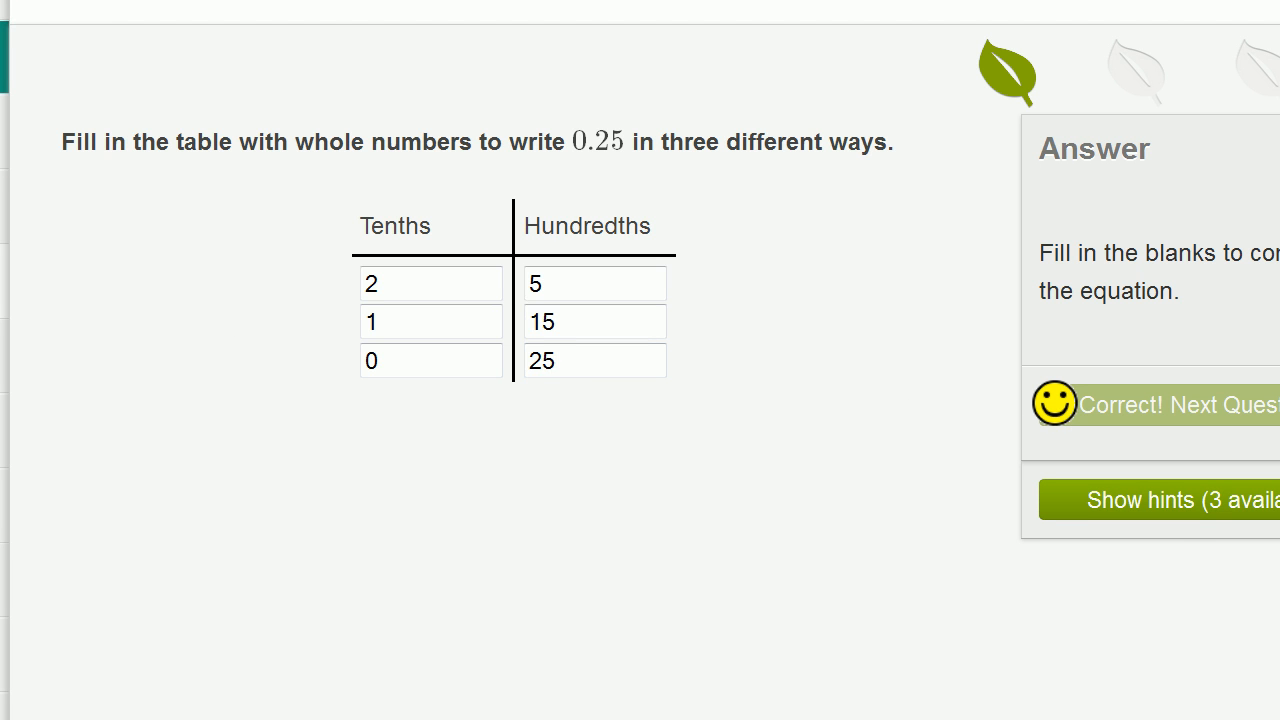
Step: Move on to the 20.1 question and enter 2 tens and 1 tenth in row one
left_click(1178, 406)
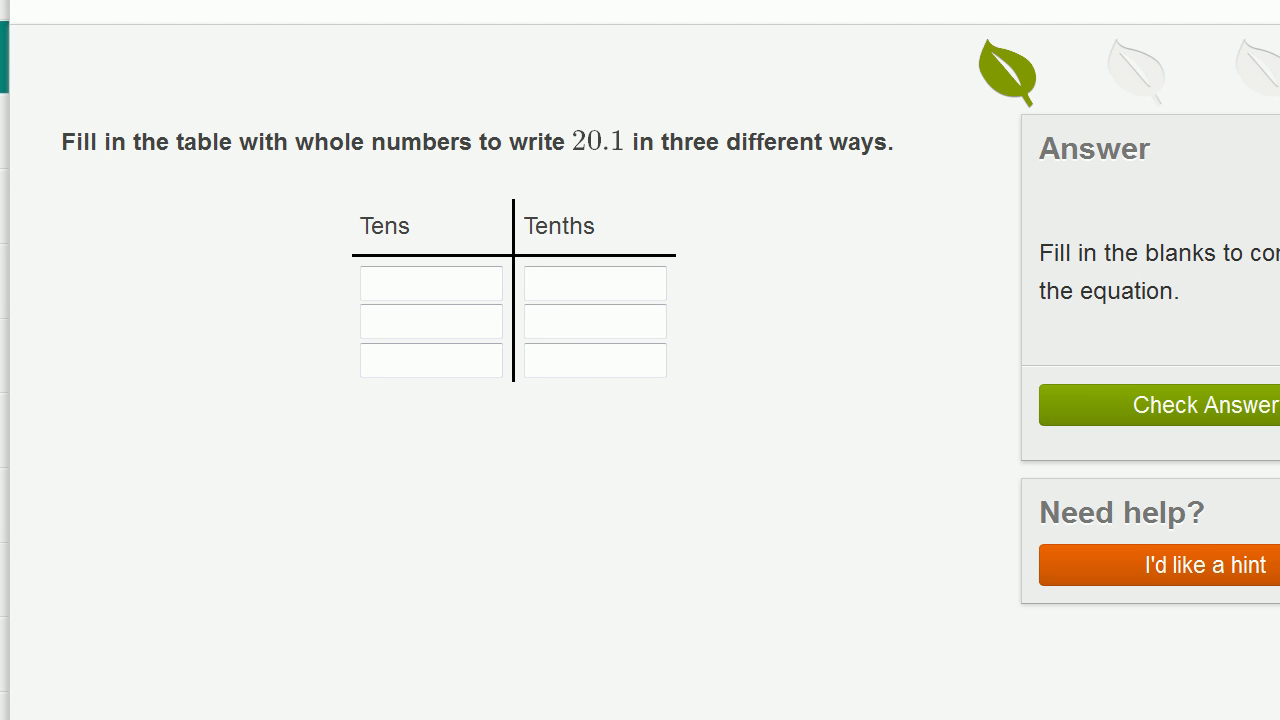
mouse_move(615, 170)
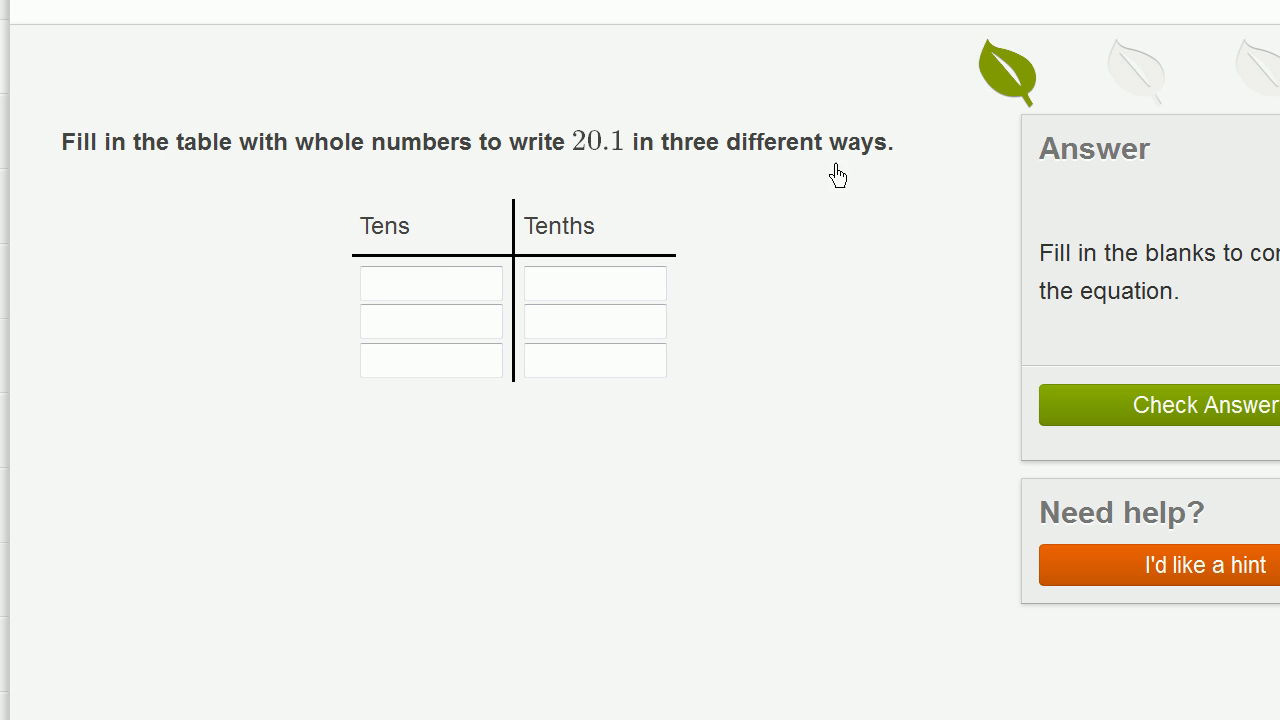
left_click(431, 284)
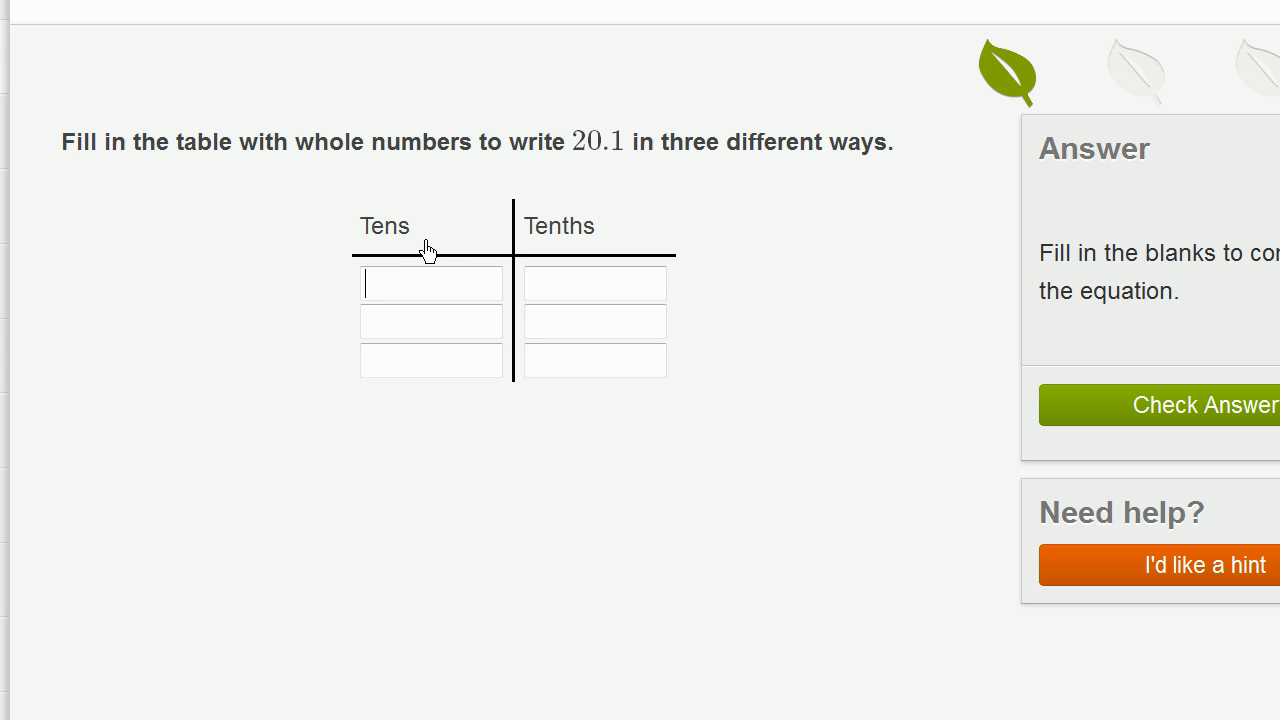
mouse_move(560, 255)
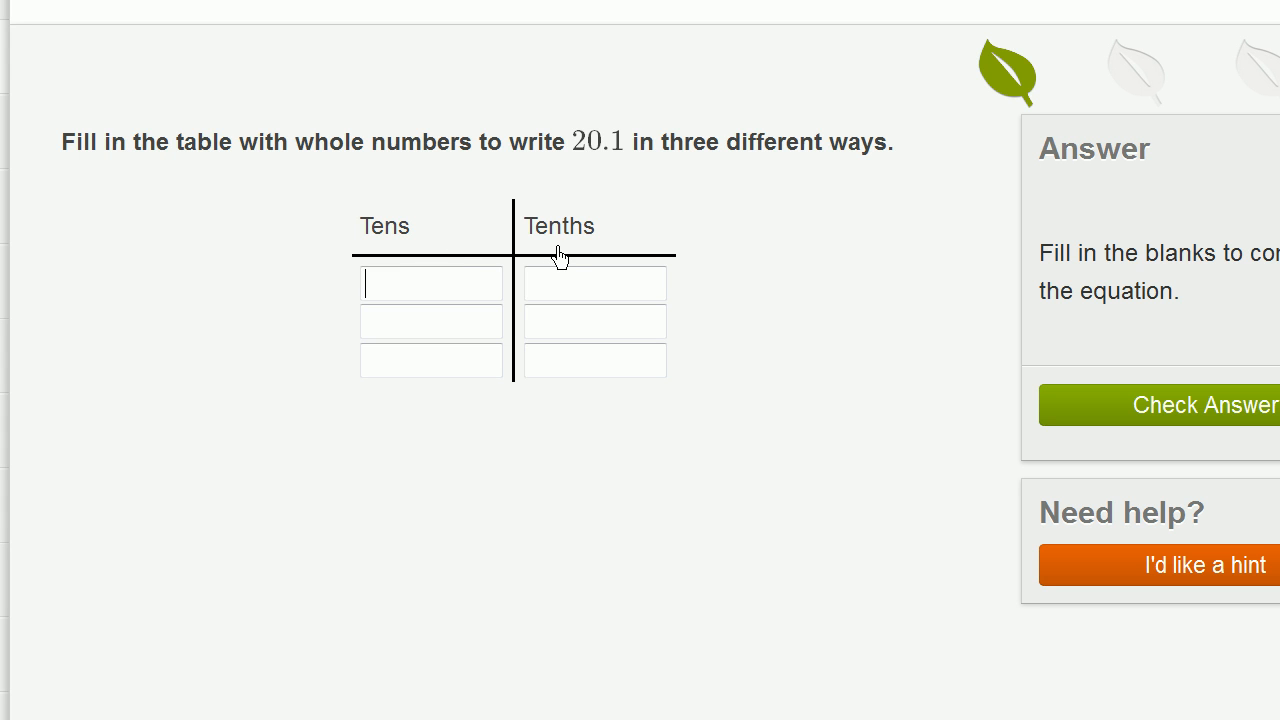
mouse_move(602, 163)
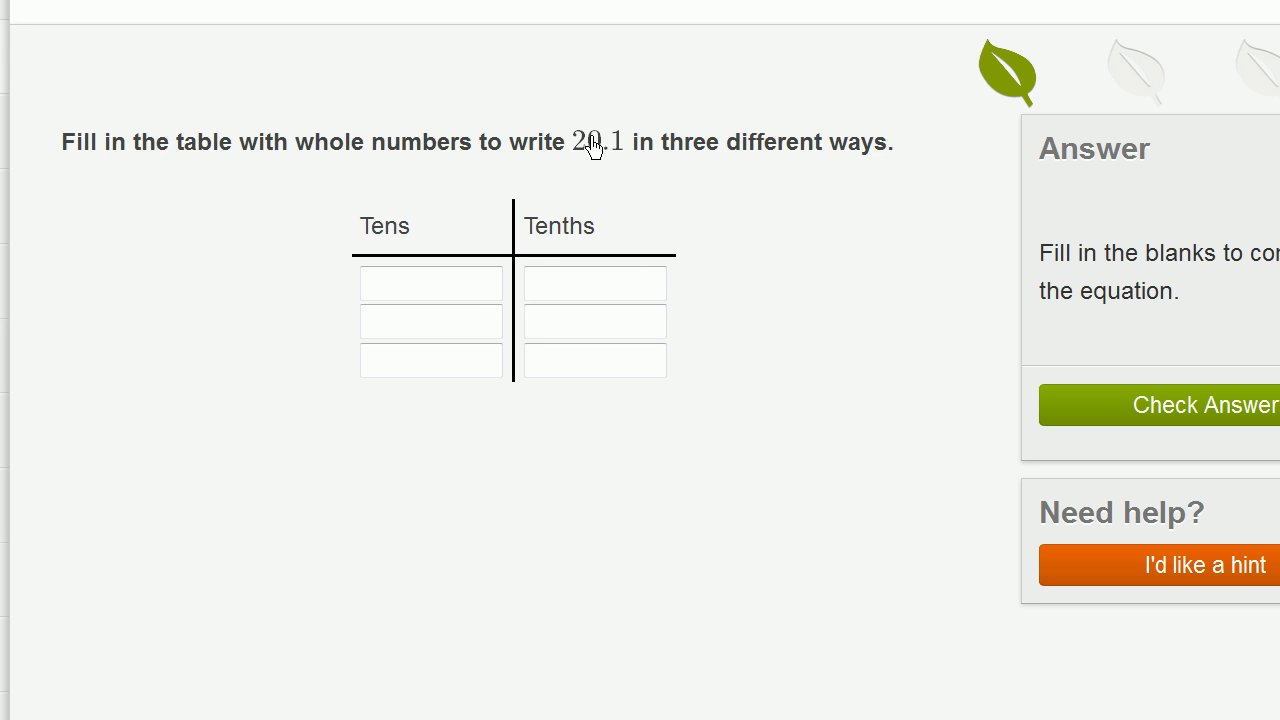
left_click(431, 284)
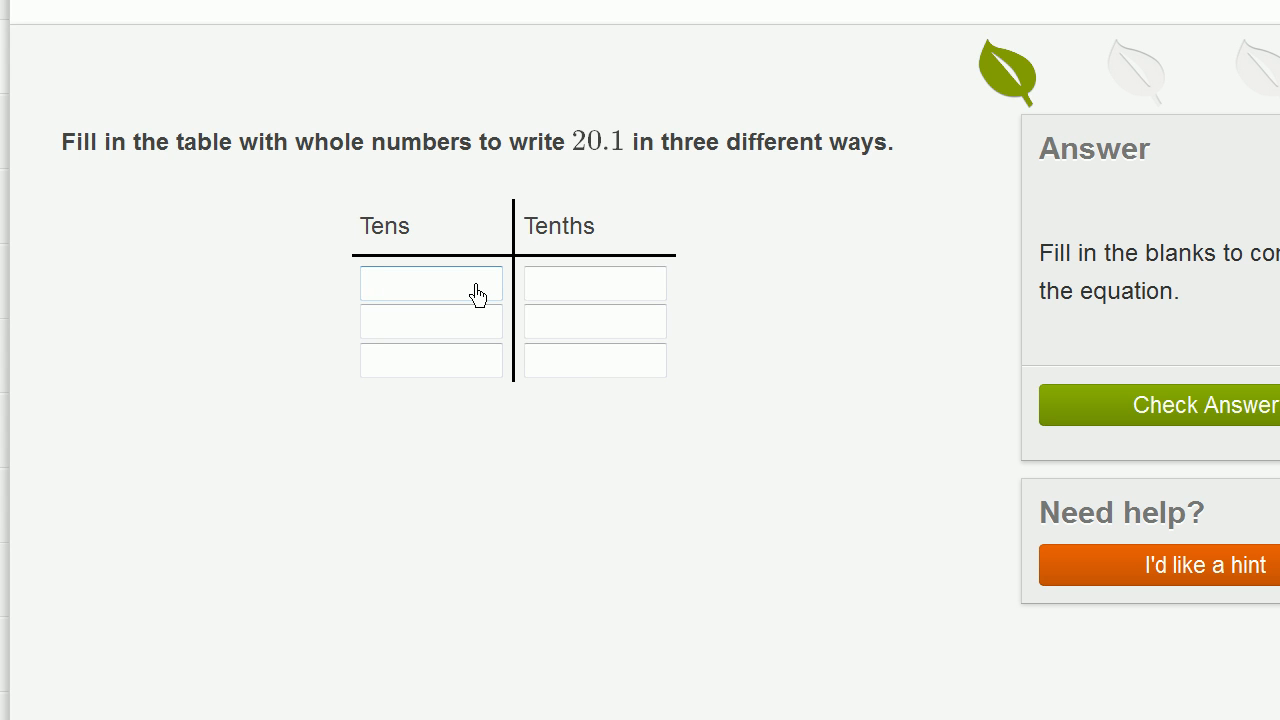
type("2")
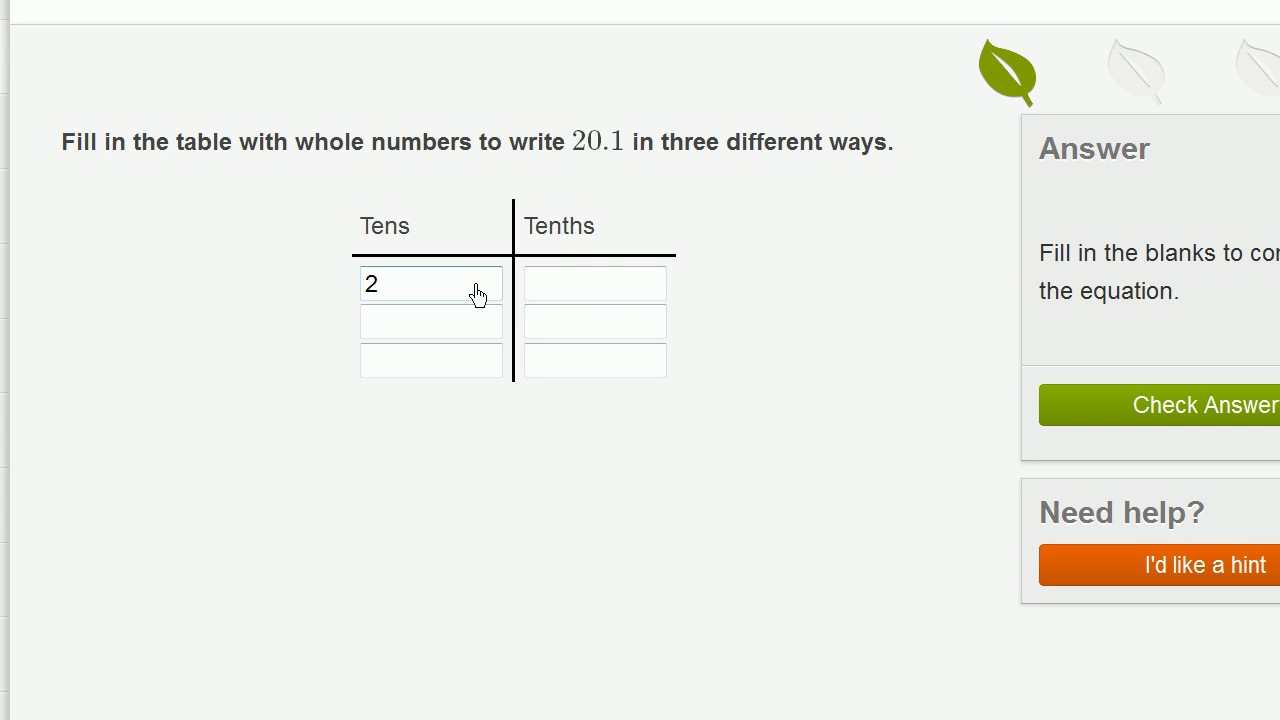
left_click(595, 284)
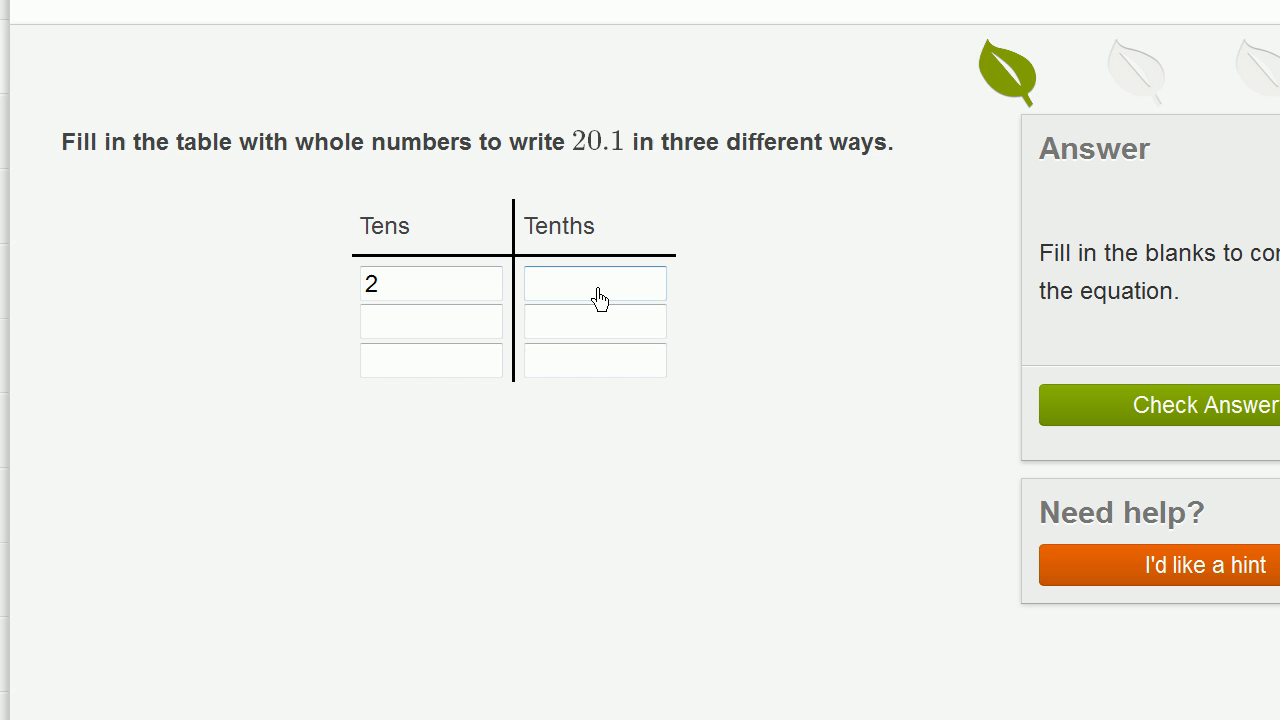
type("1")
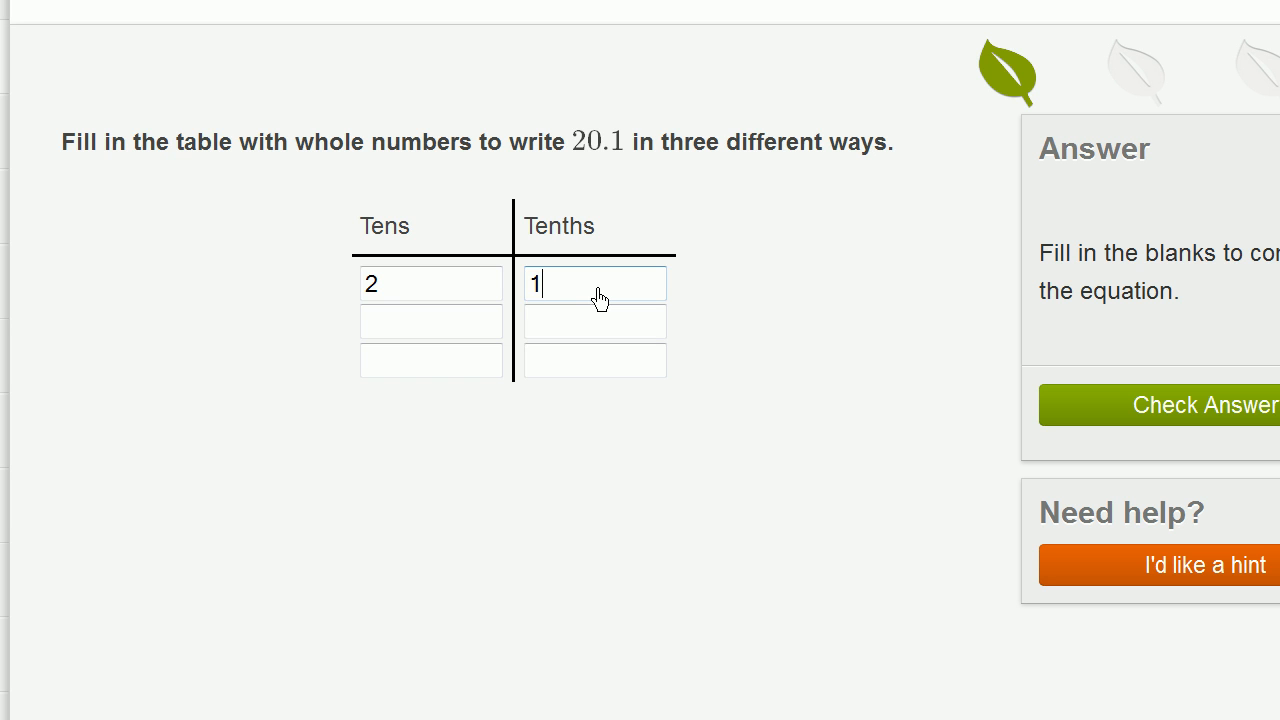
left_click(430, 283)
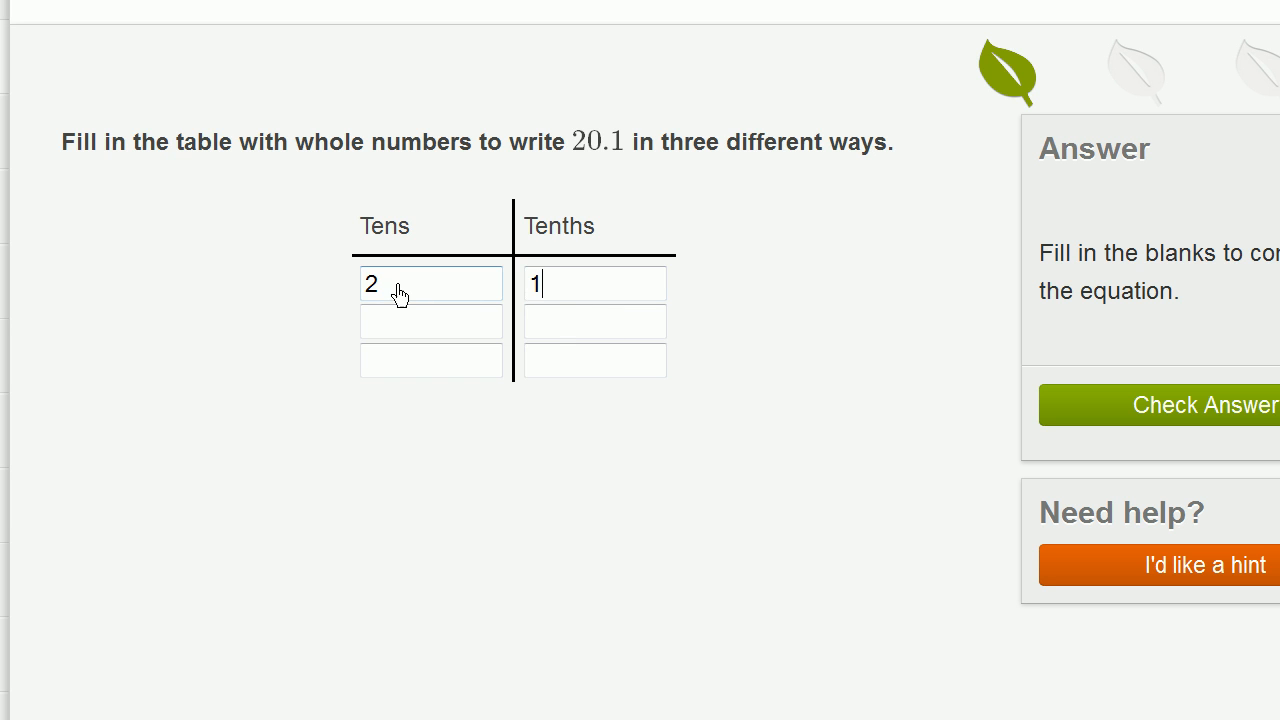
Step: Put 1 ten in the second row's tens box
left_click(431, 321)
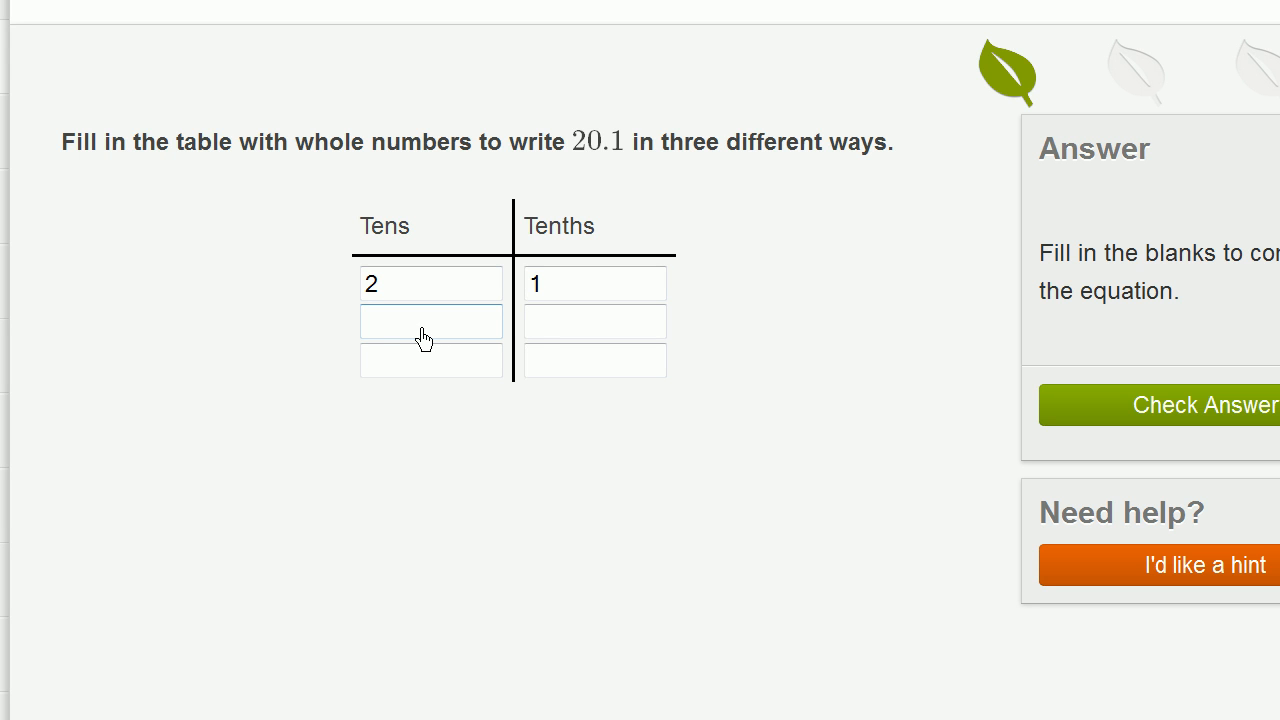
type("1")
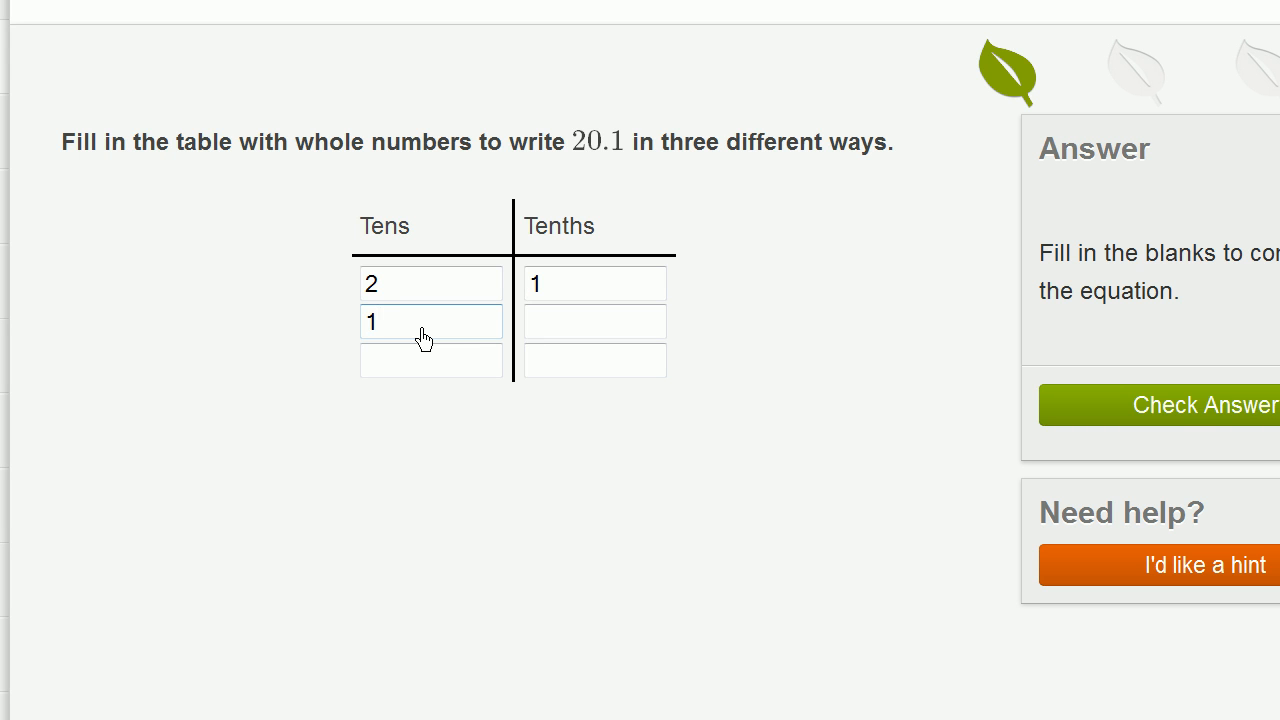
Step: Enter 101 tenths in row two, replacing the earlier 100/10 attempt
left_click(594, 321)
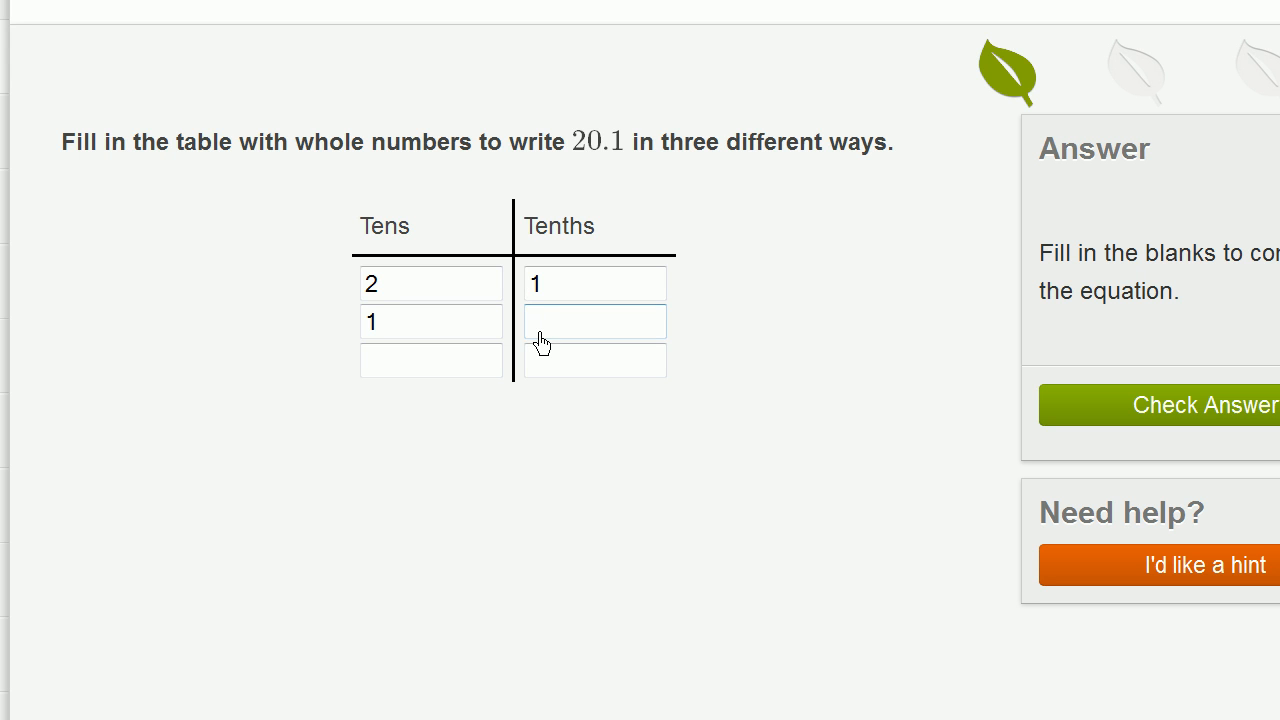
left_click(594, 321)
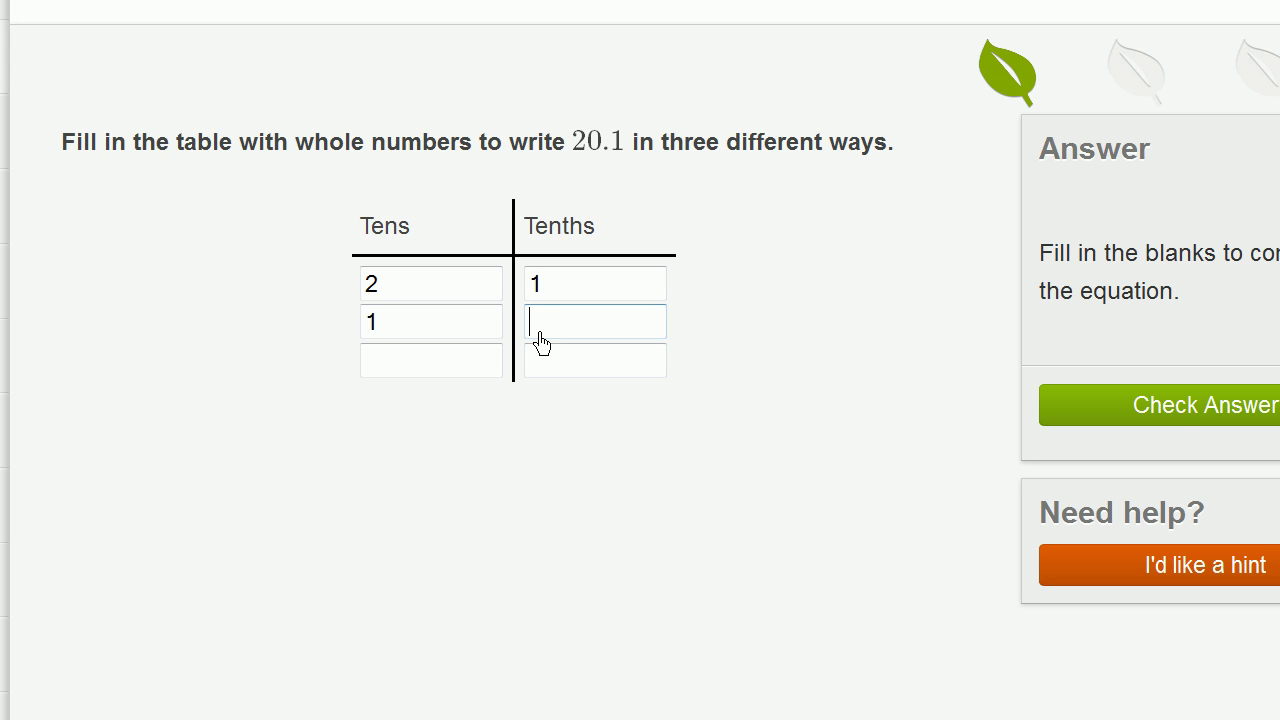
type("100.")
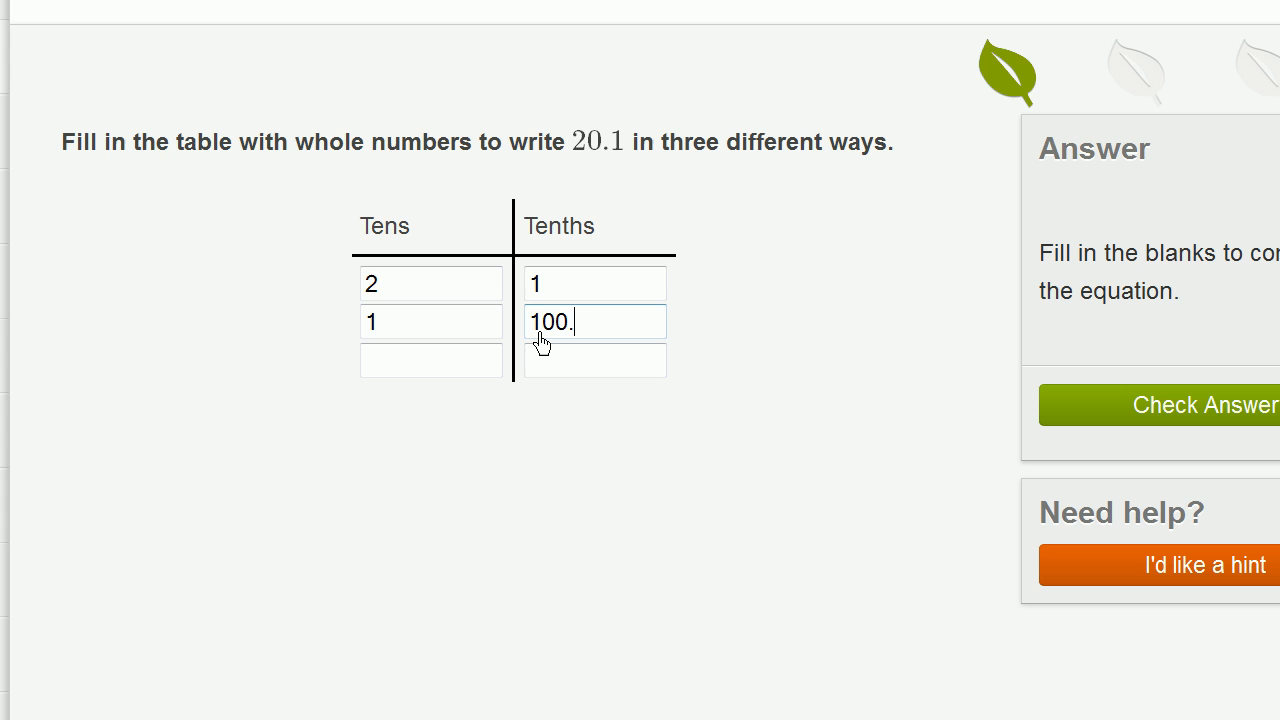
type("/10")
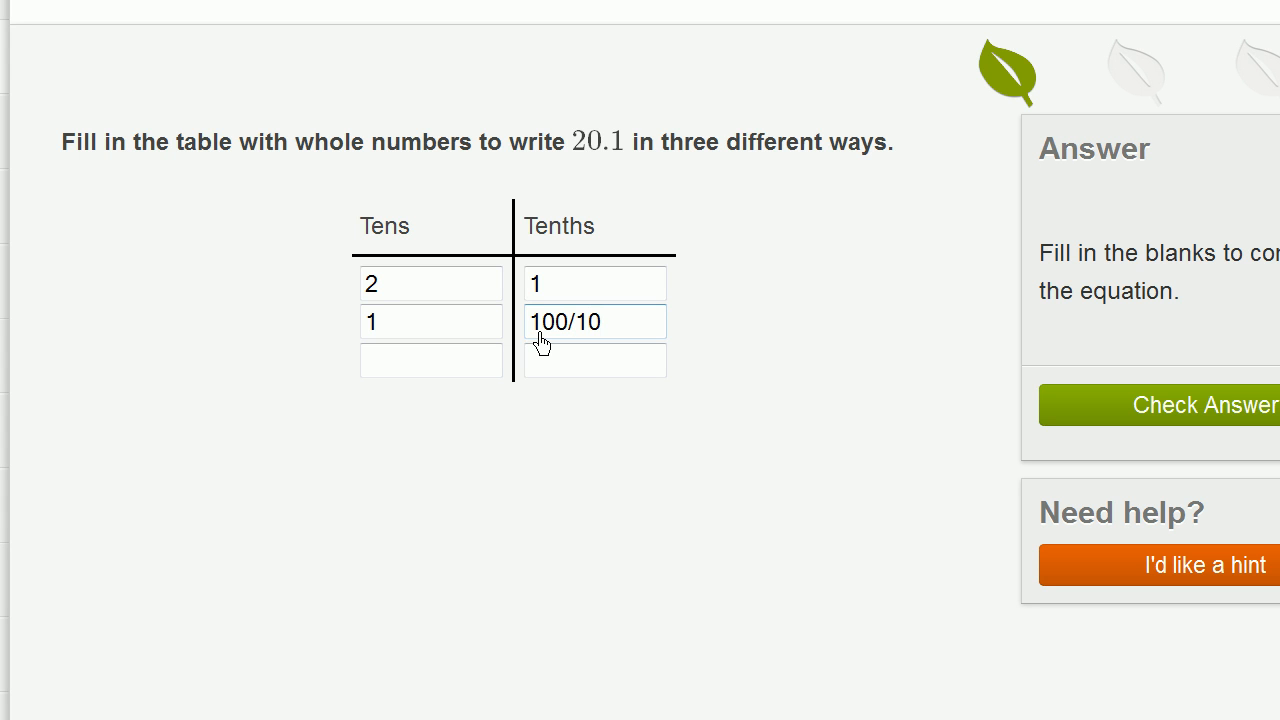
key("Backspace")
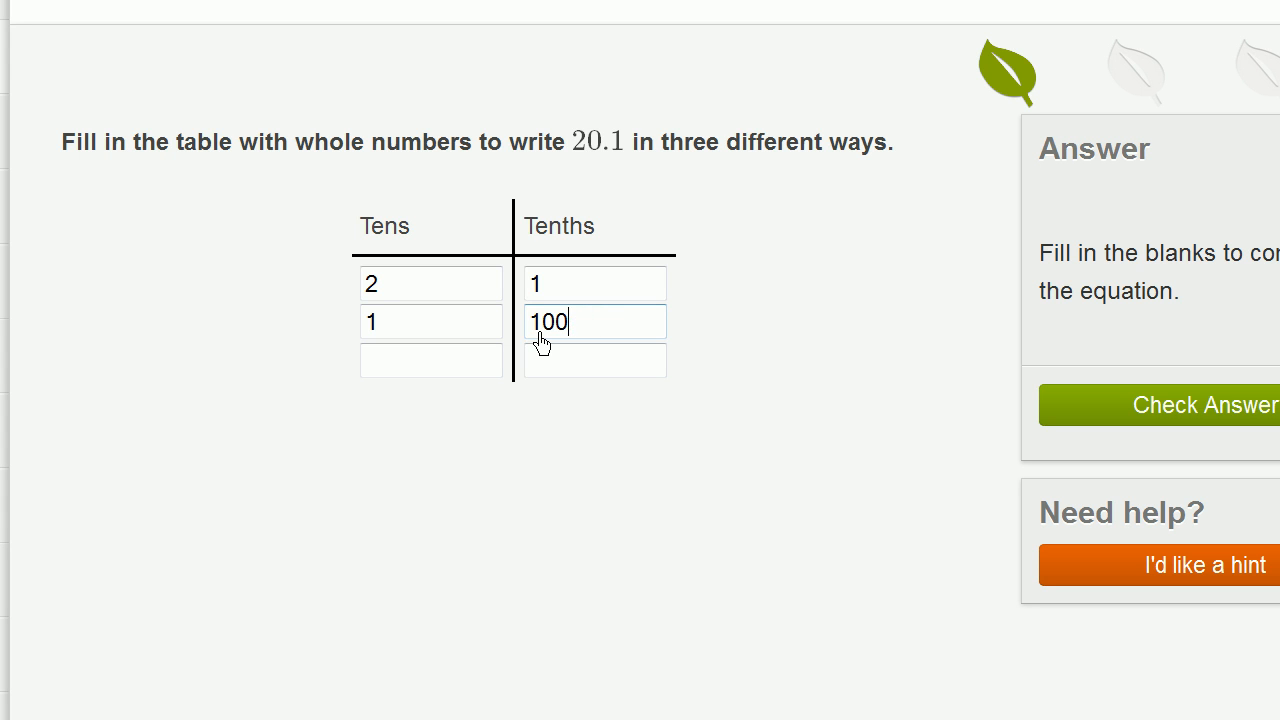
key("Backspace")
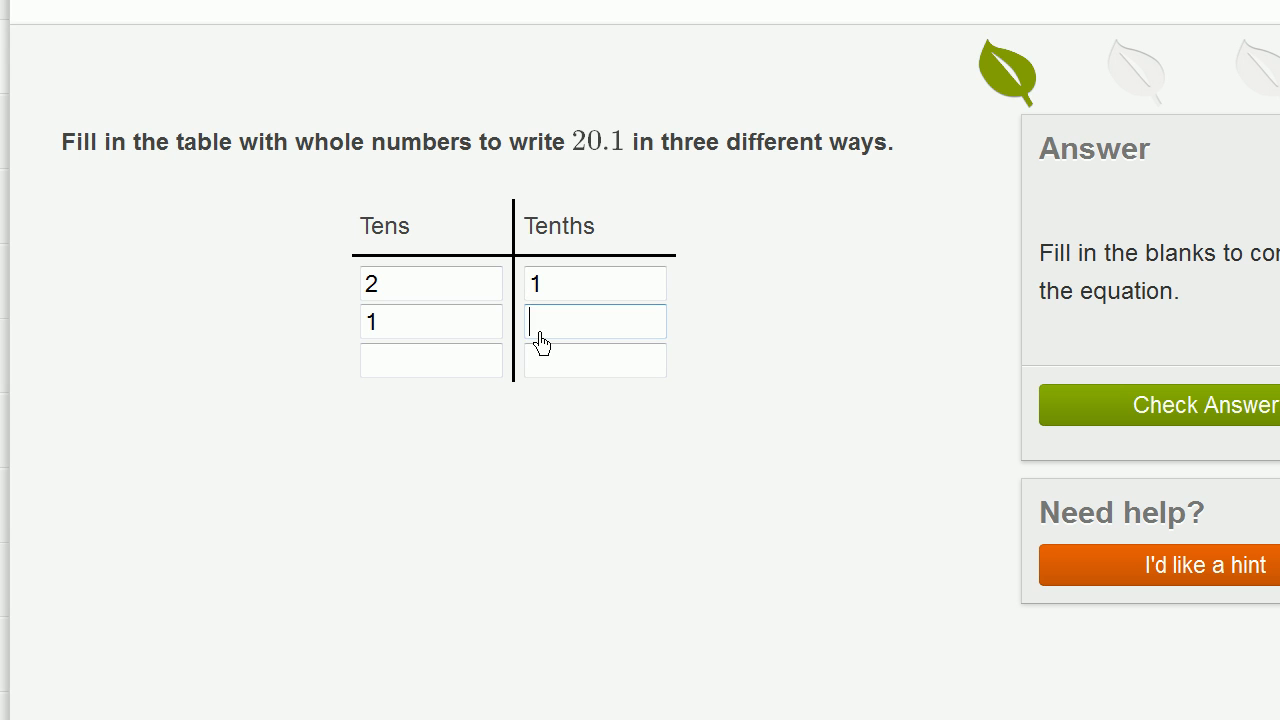
type("101")
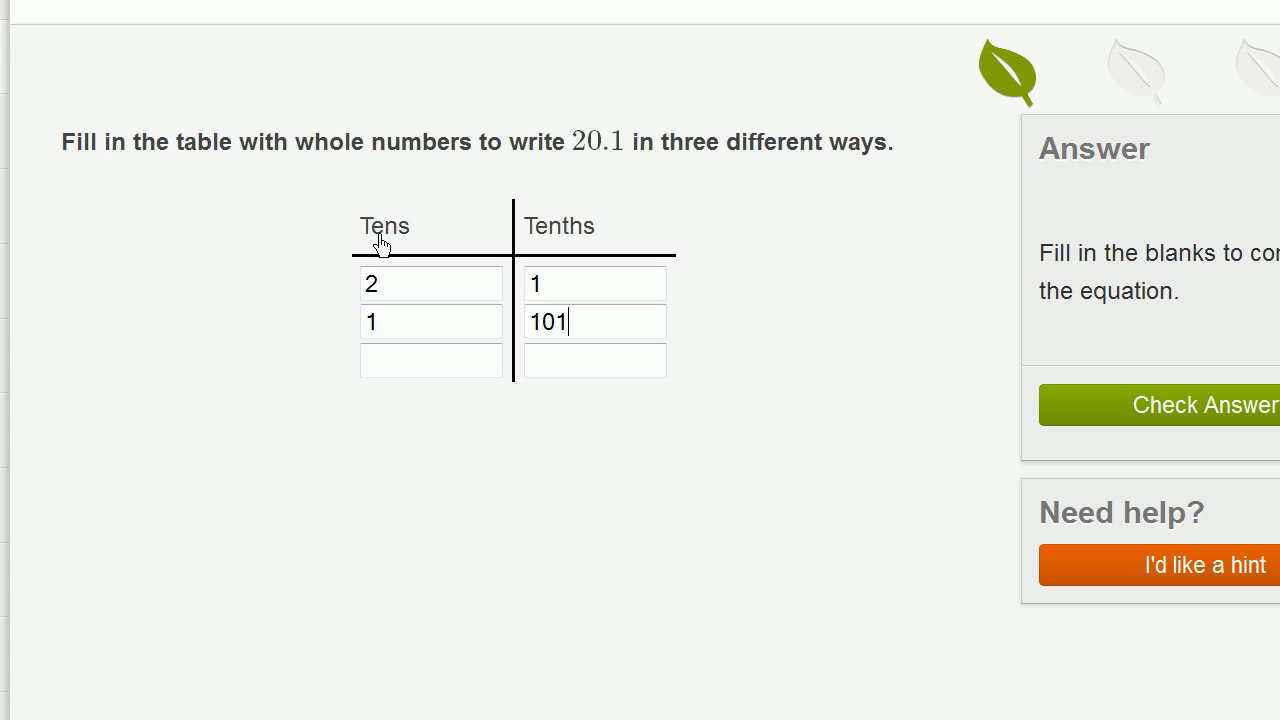
Step: Put 0 tens in the third row's tens box
left_click(430, 360)
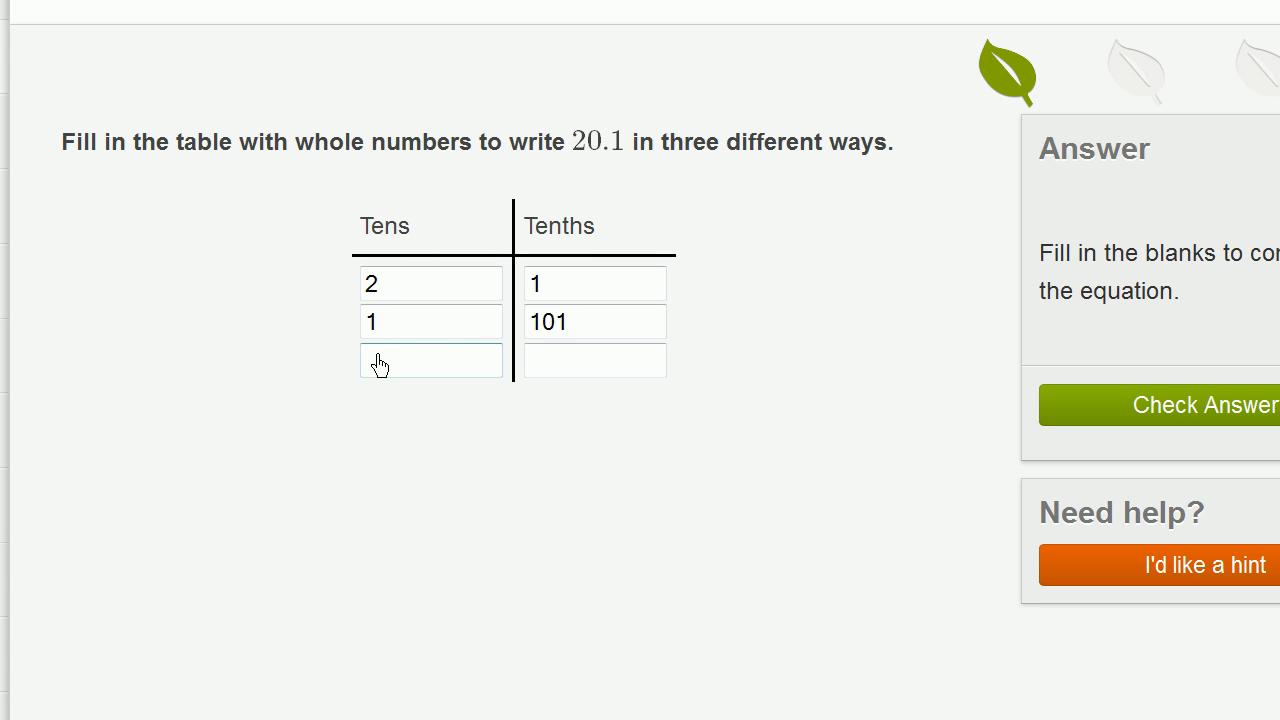
type("0")
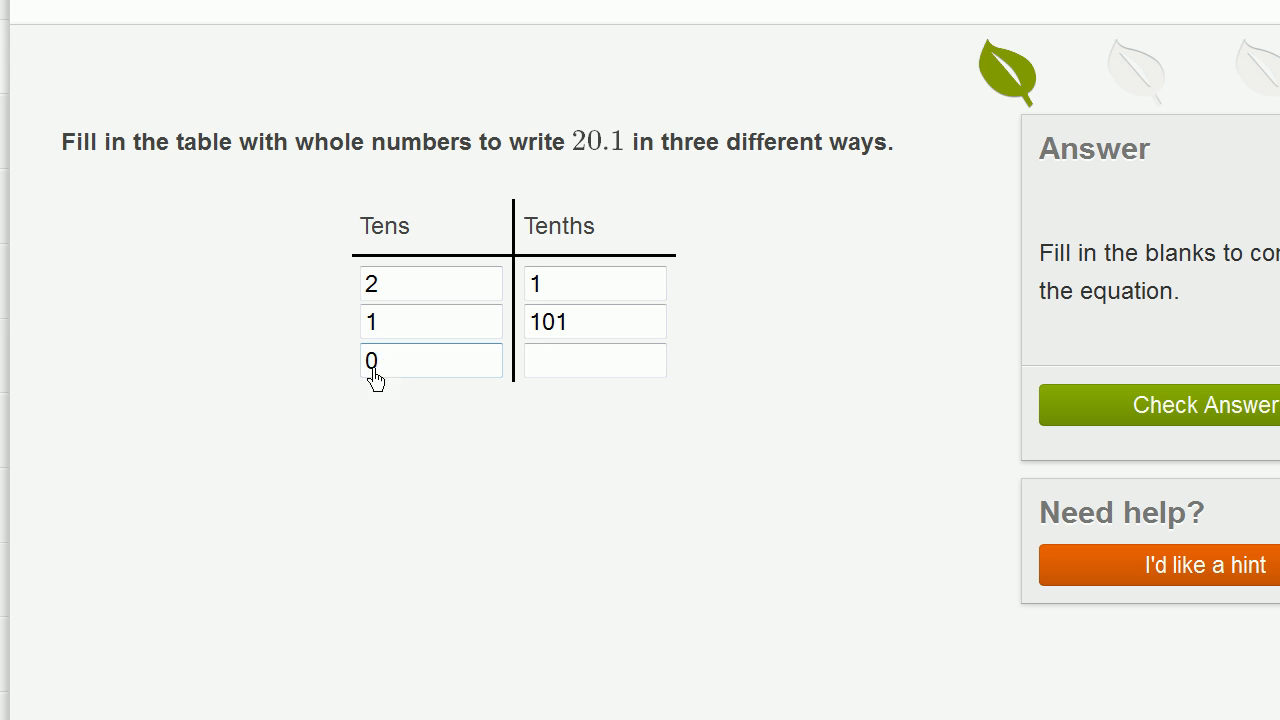
Step: Fill the remaining tenths box so the 2.1 question loads
left_click(594, 283)
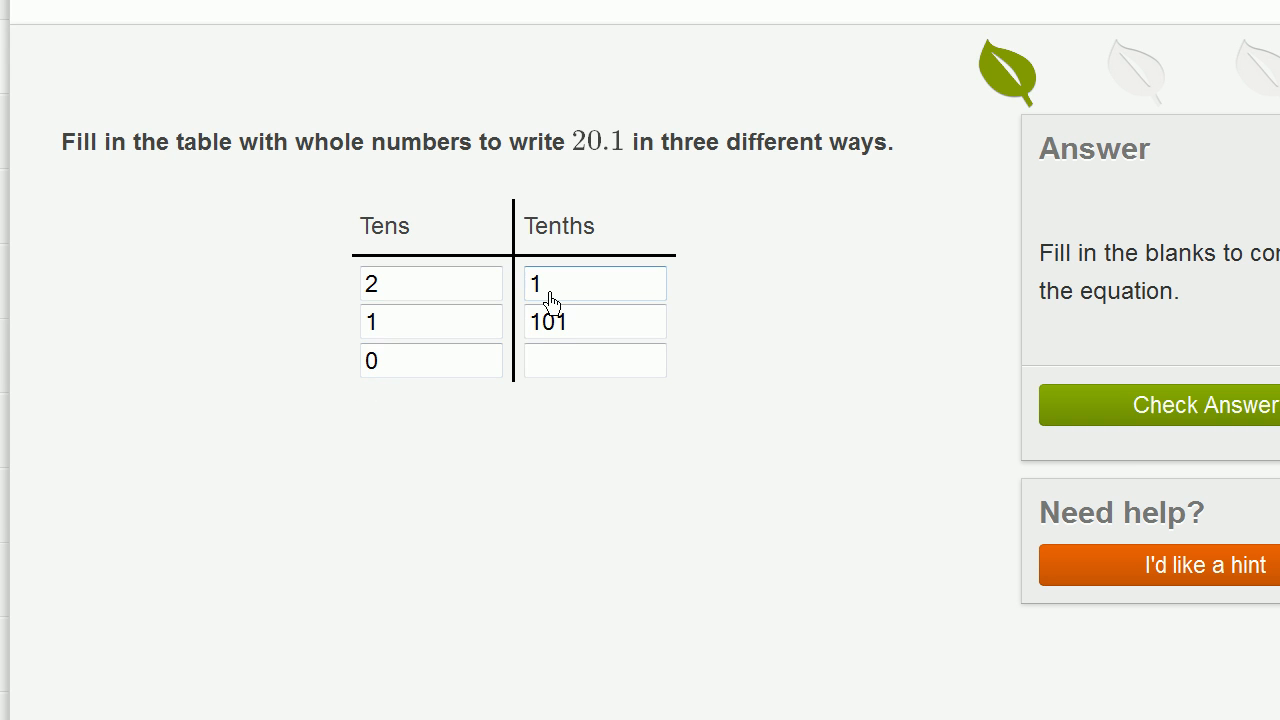
type("20")
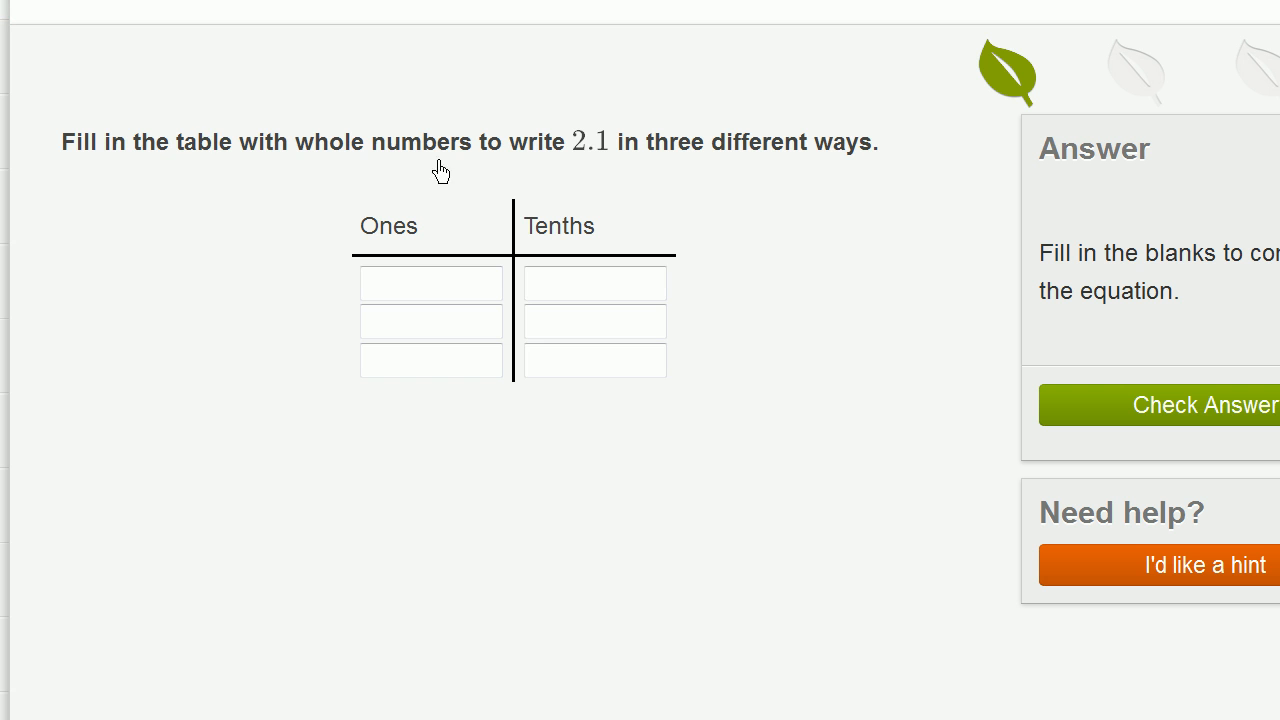
mouse_move(600, 252)
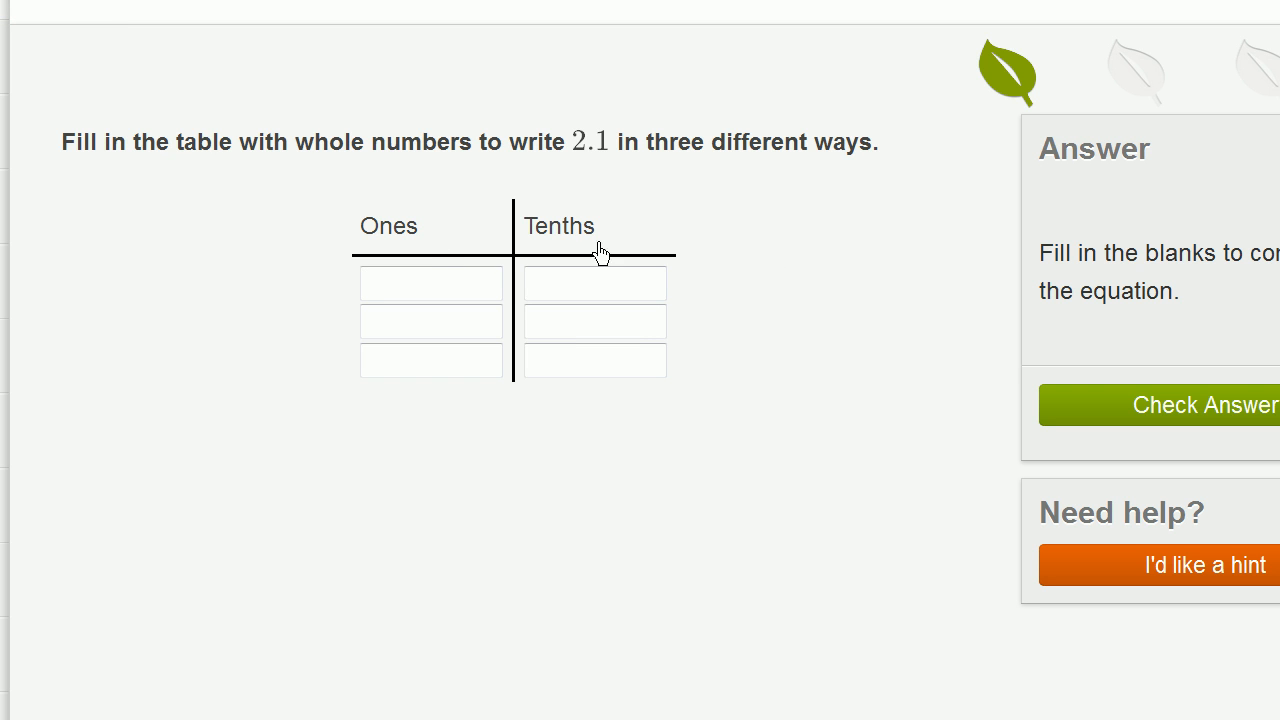
Step: Enter 2 ones and 1 tenth, 1 one and 11 tenths, and 0 ones
left_click(431, 284)
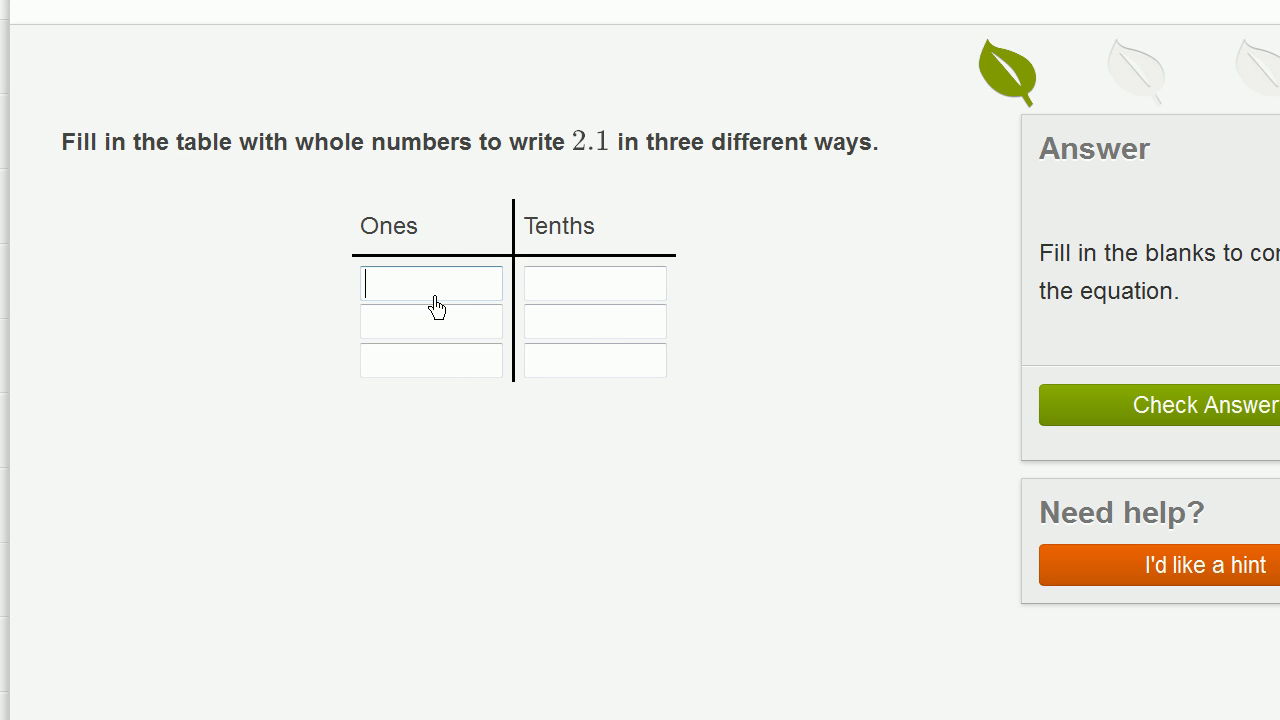
type("2")
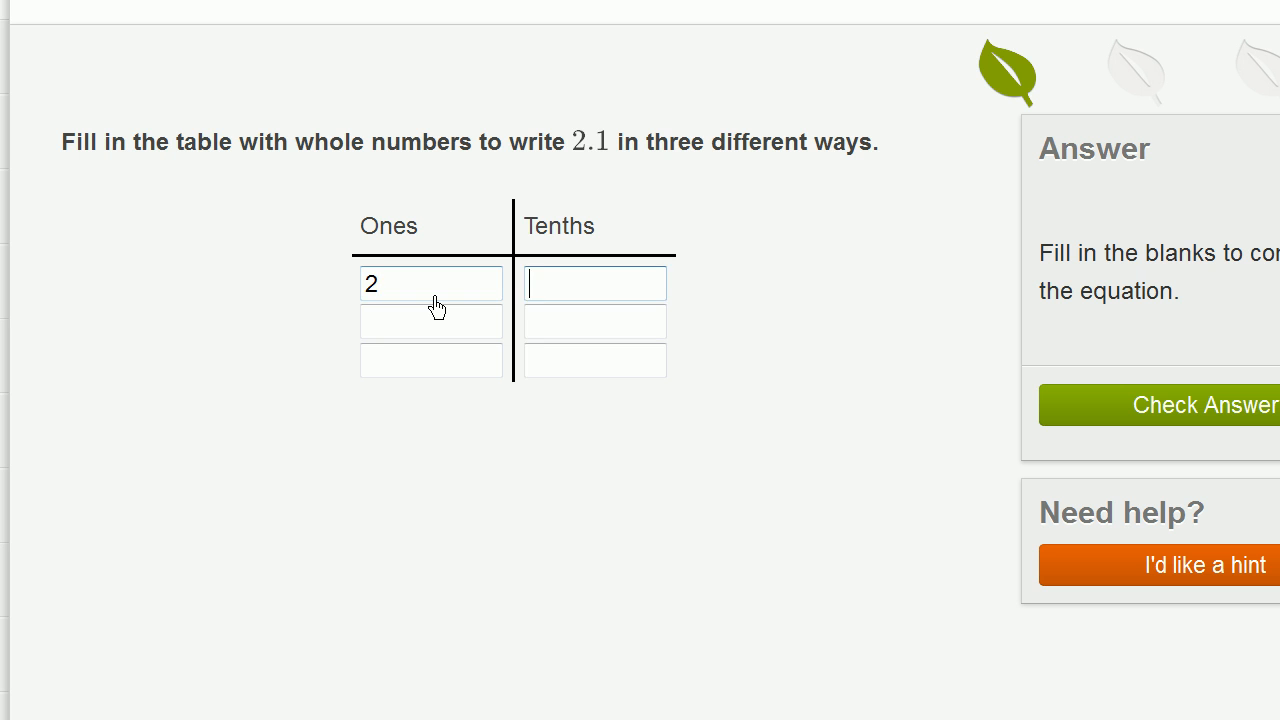
type("1")
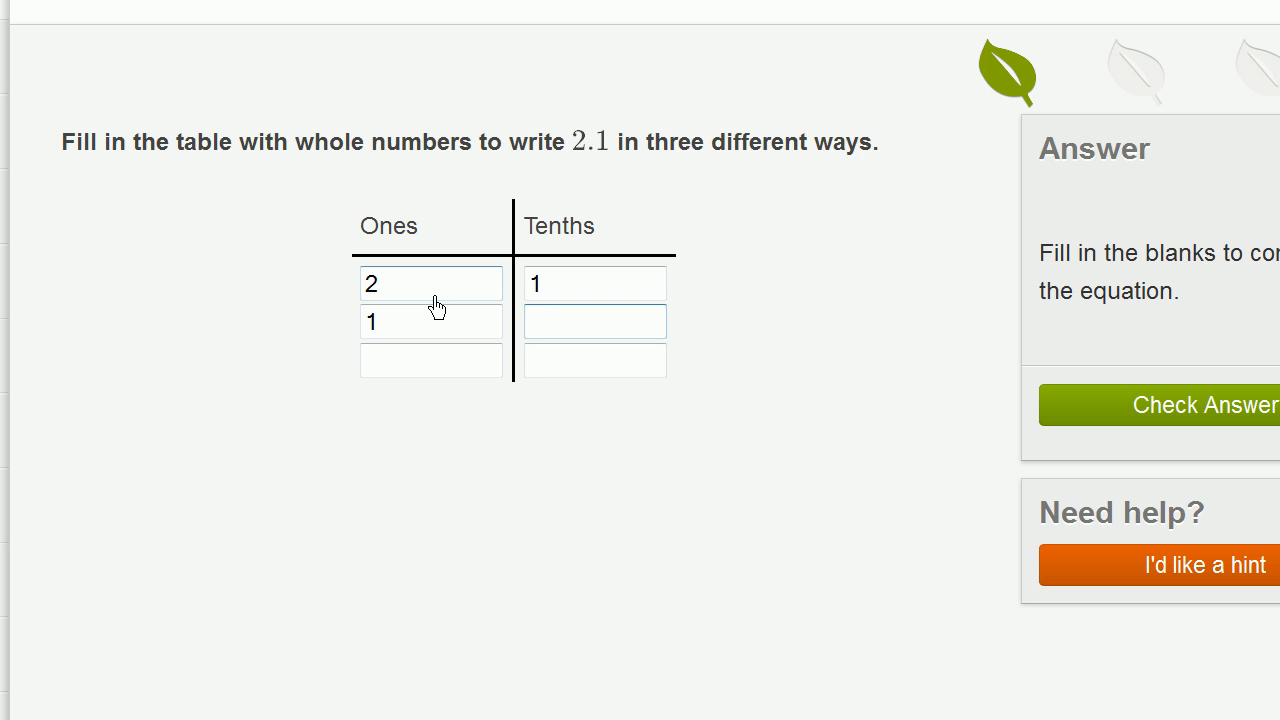
type("11")
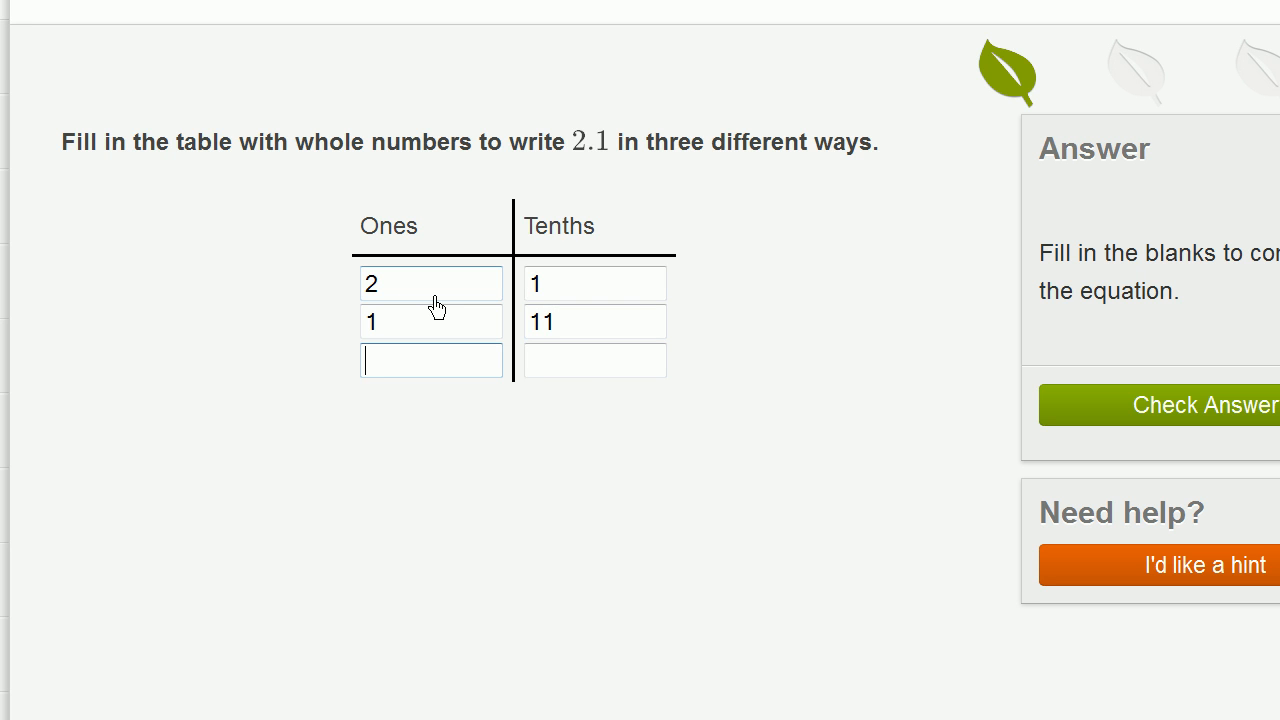
type("0")
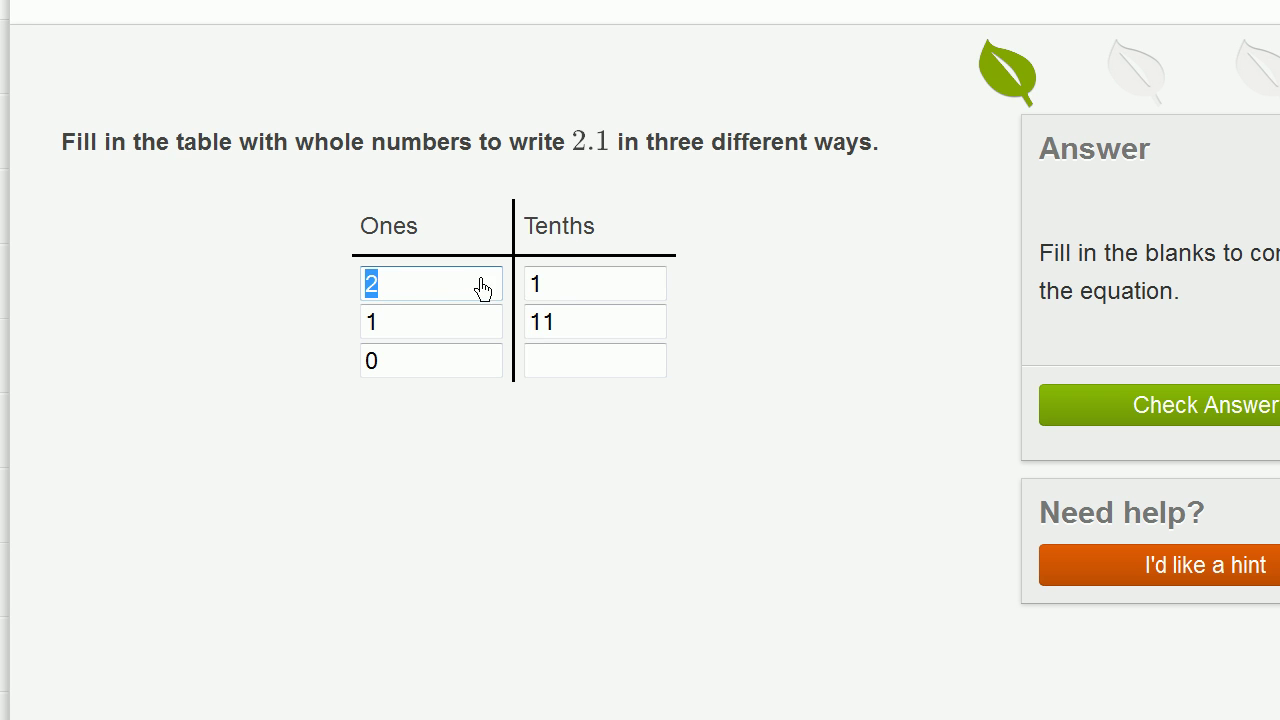
Step: Enter 21 tenths in the third row to finish the 2.1 table
left_click(595, 283)
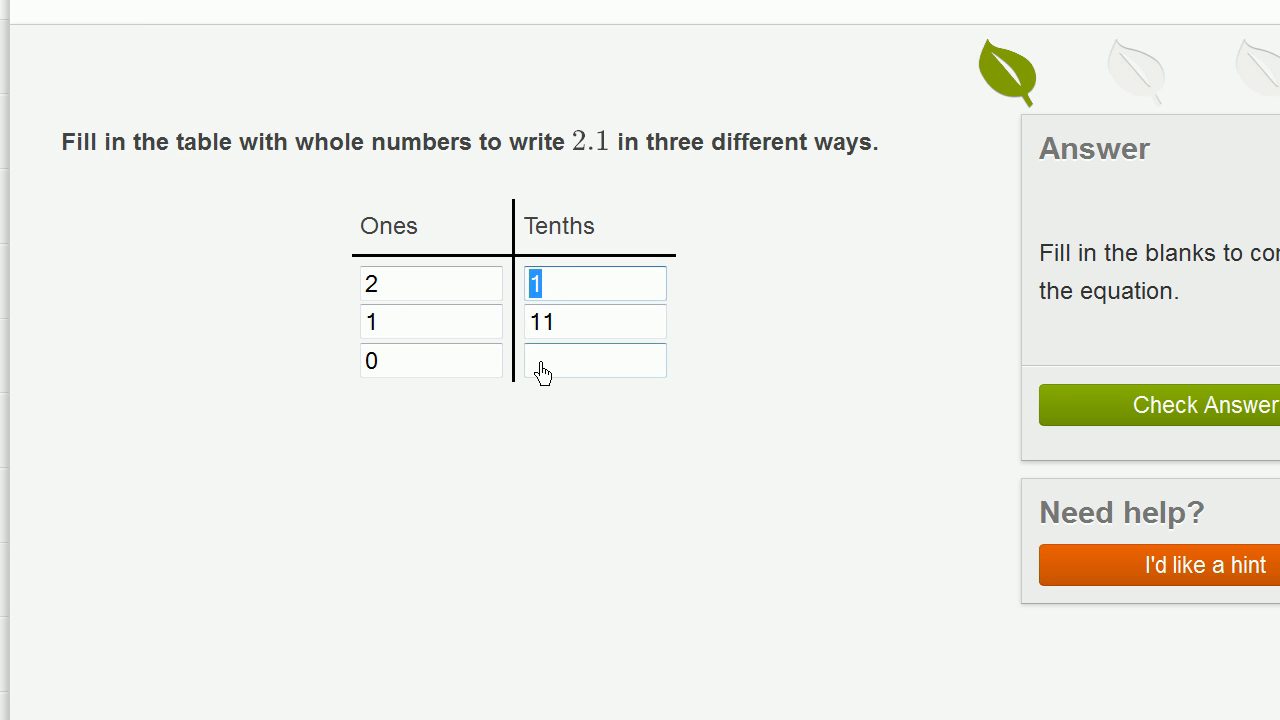
left_click(594, 360)
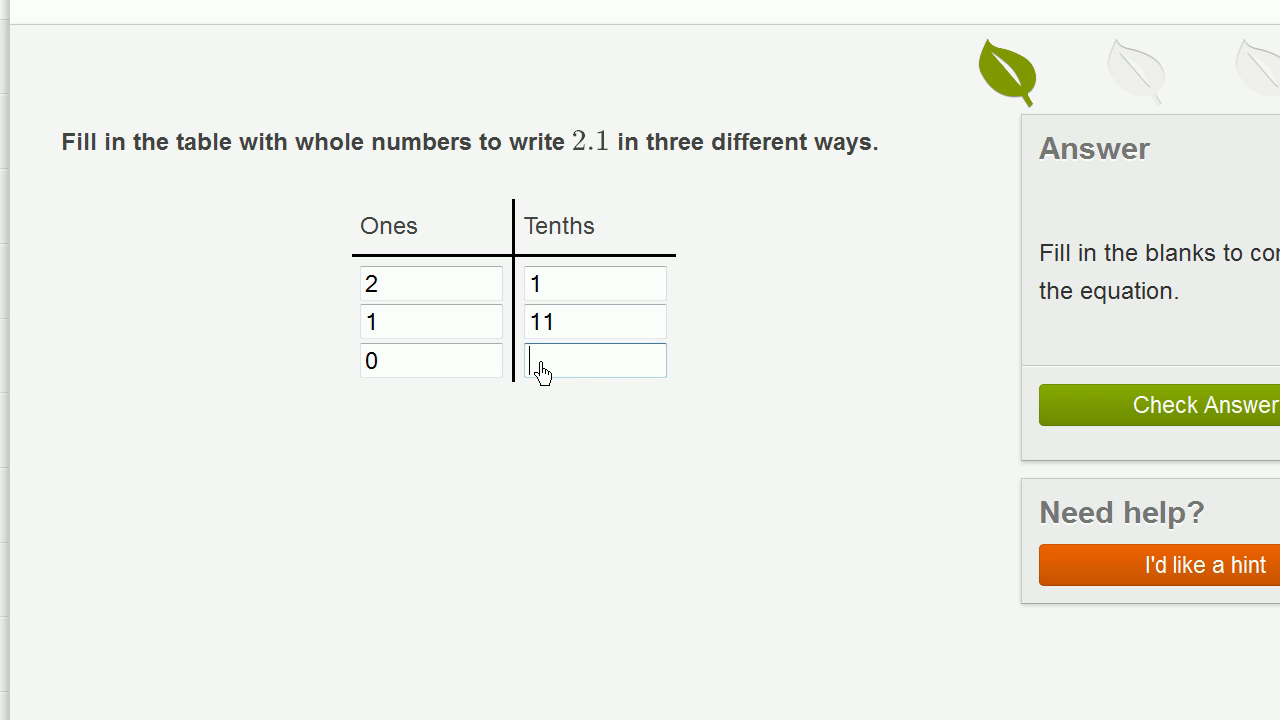
type("21")
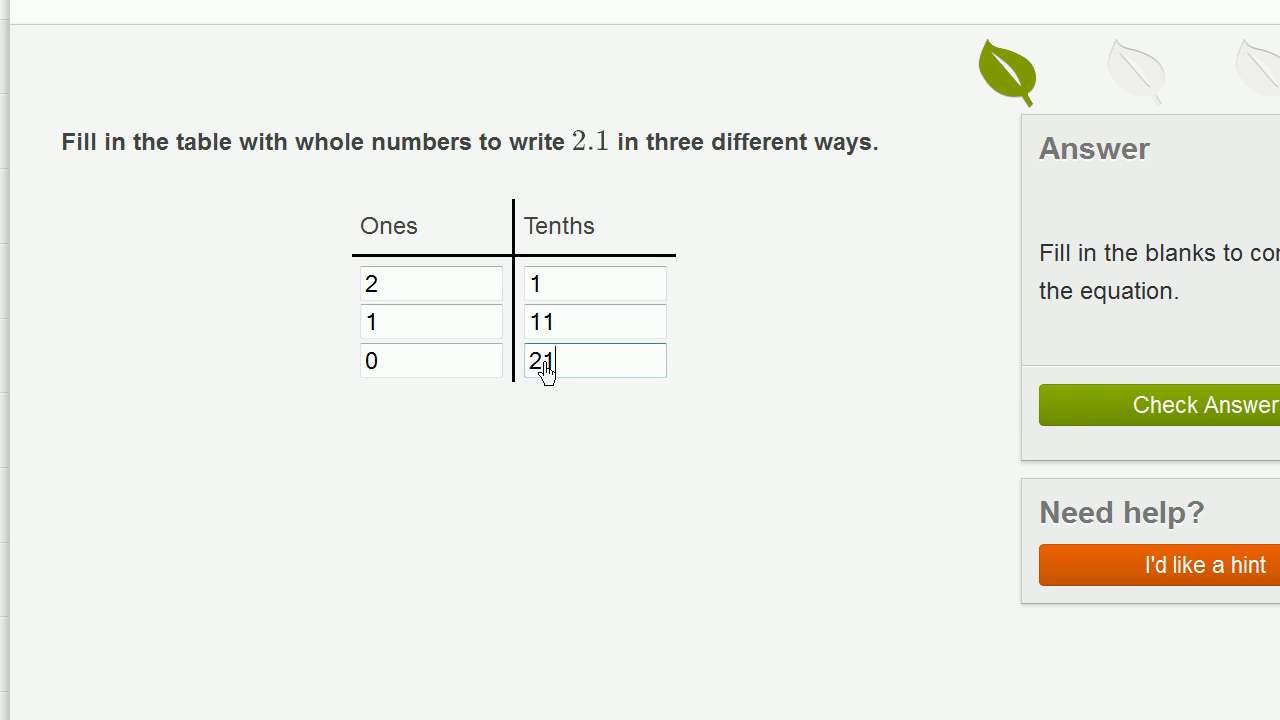